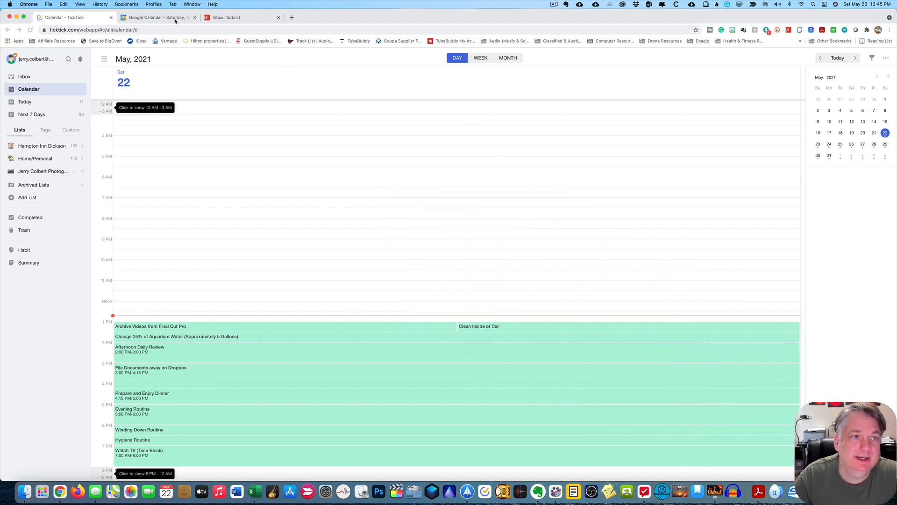
Step: Title the 11am Saturday slot 'Chores' in Google Calendar and save the event
click(158, 17)
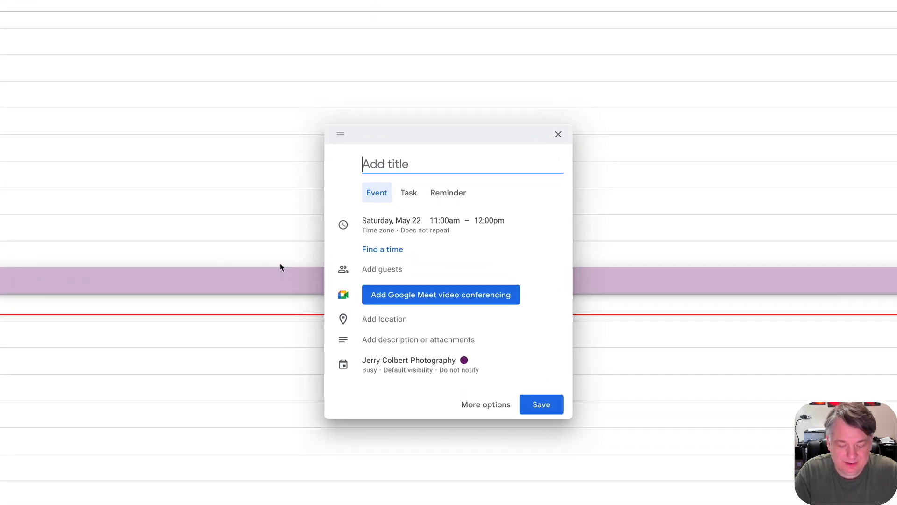
text(Chor)
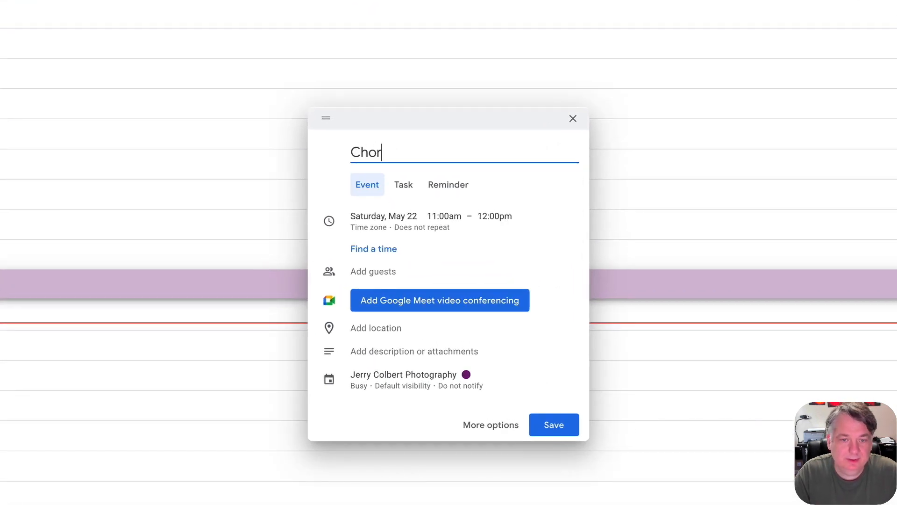
text(es)
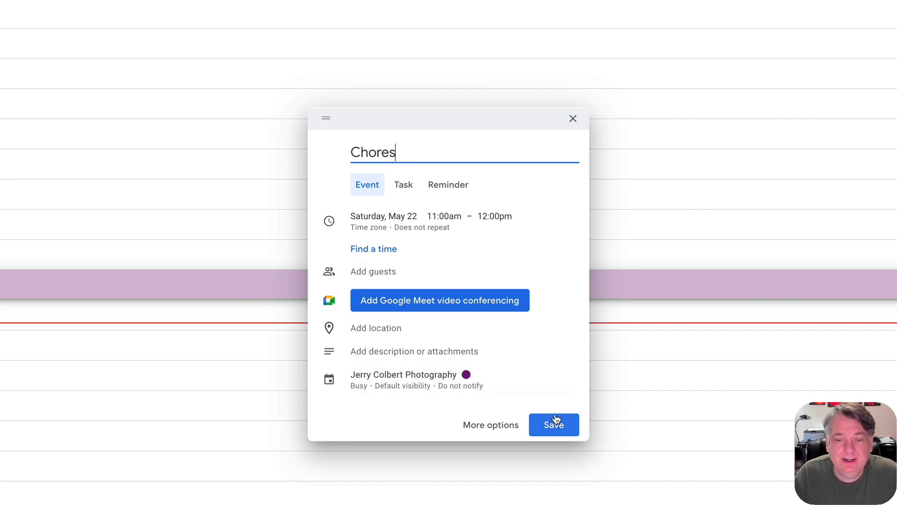
click(553, 424)
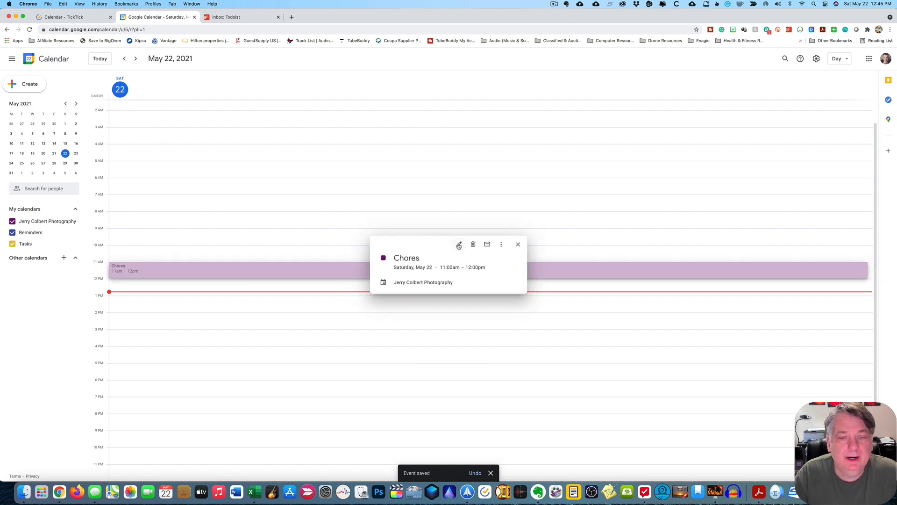
click(458, 244)
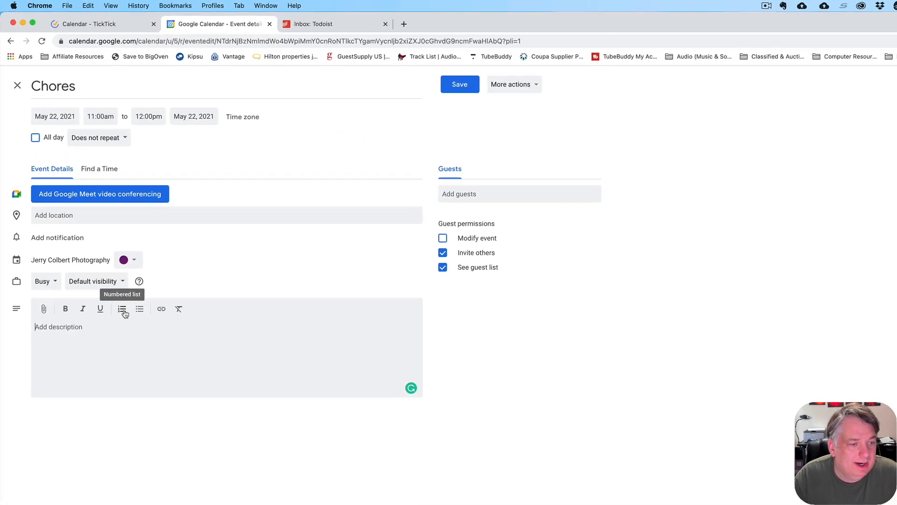
click(122, 308)
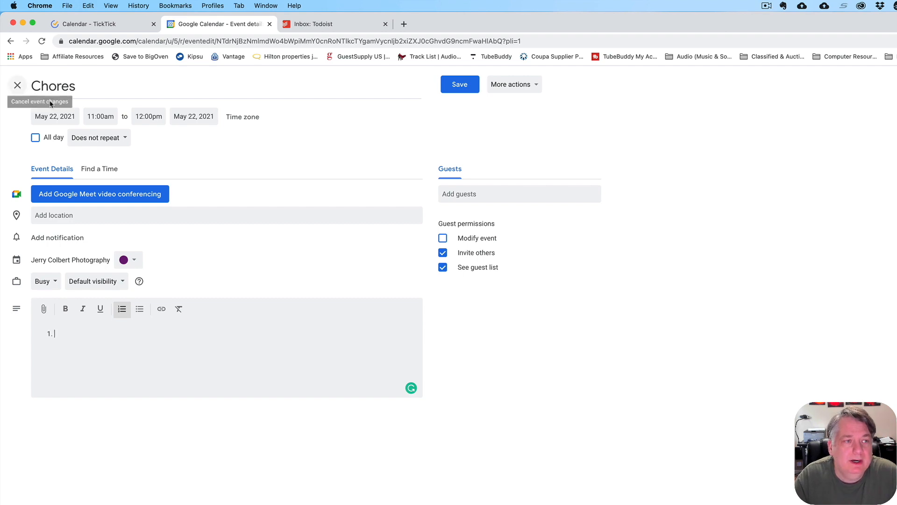
click(17, 85)
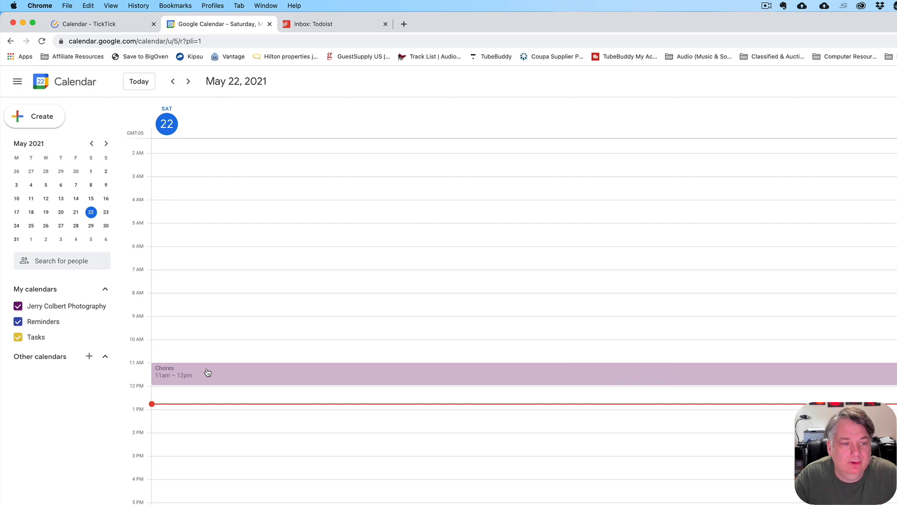
mouse_move(312, 406)
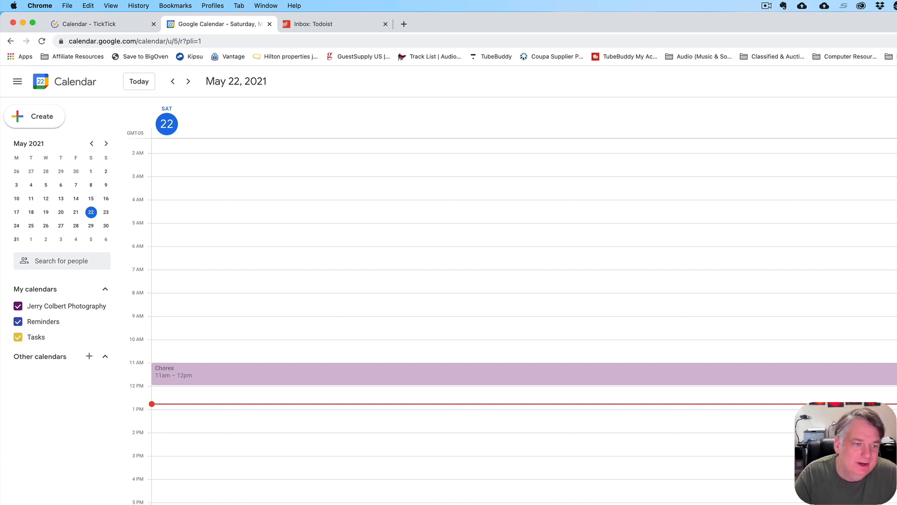
mouse_move(428, 318)
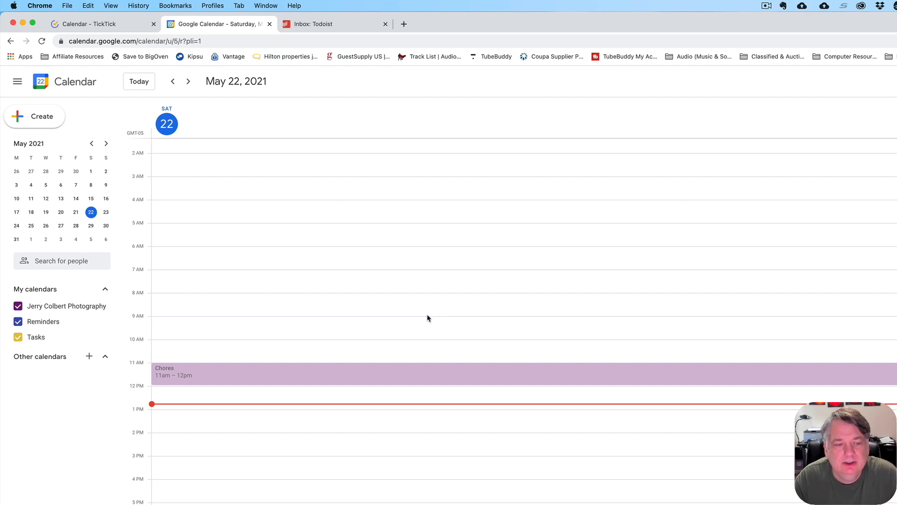
mouse_move(211, 382)
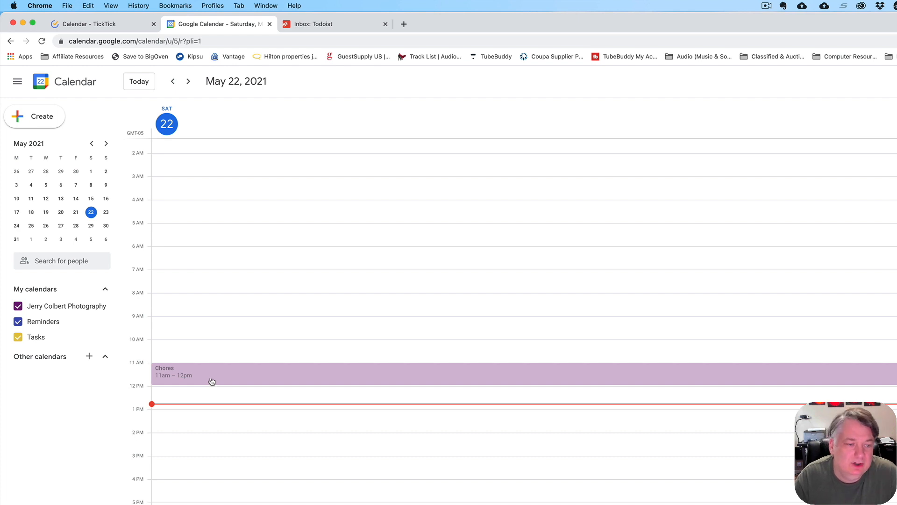
Step: Append '(Todoist)' to the Chores event title and save it as 'Chores (Todoist)'
click(211, 382)
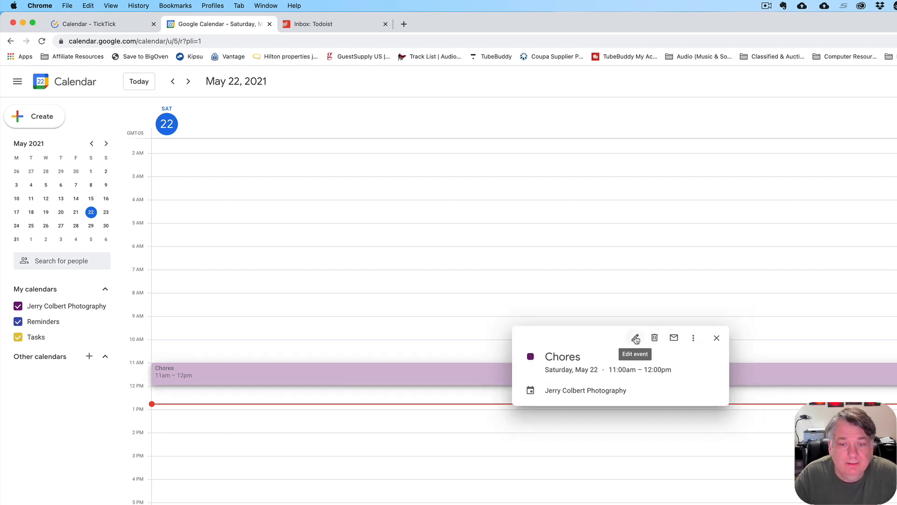
click(635, 338)
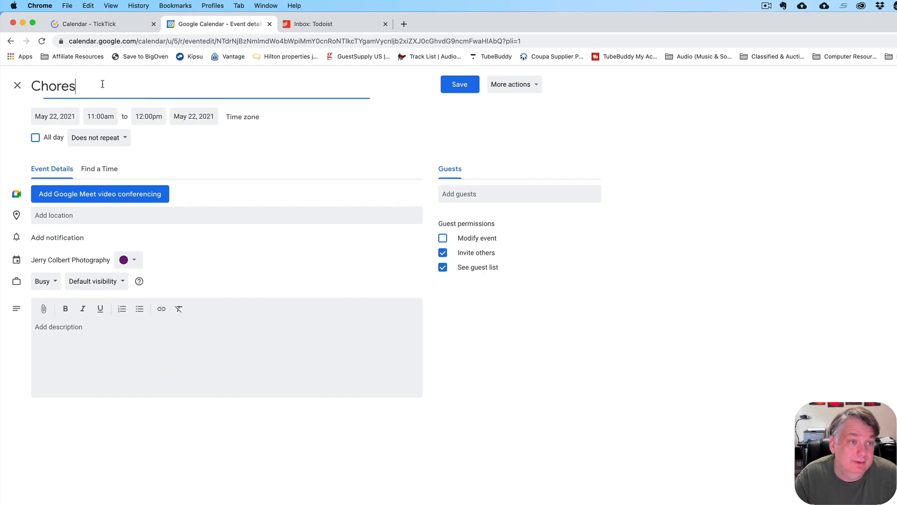
text(()
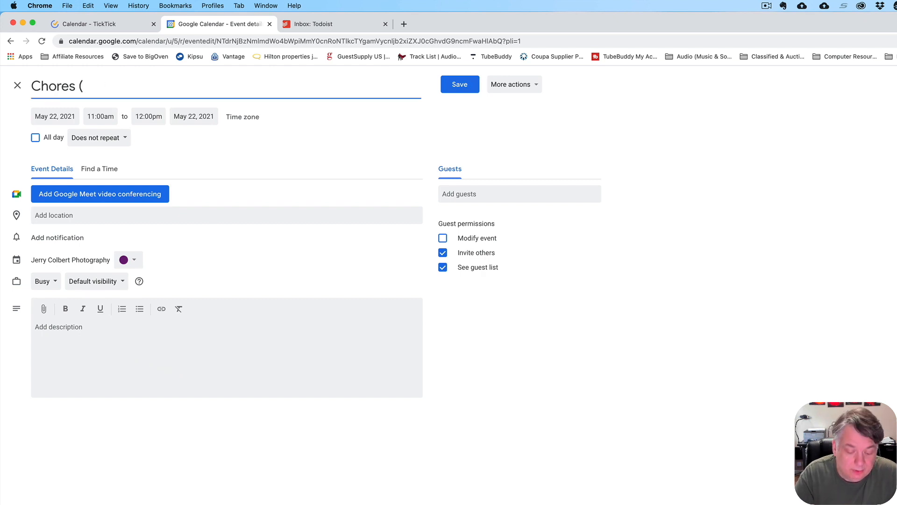
text(Tois)
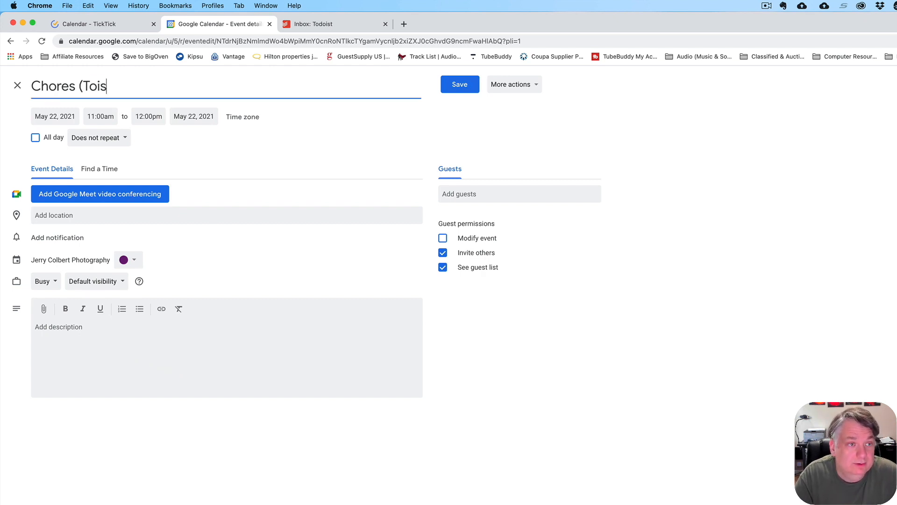
key(Backspace)
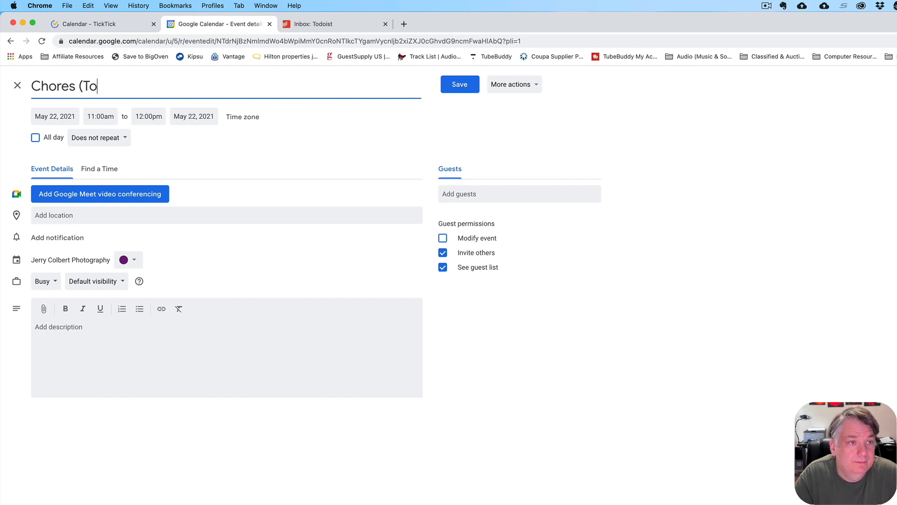
text(dist)
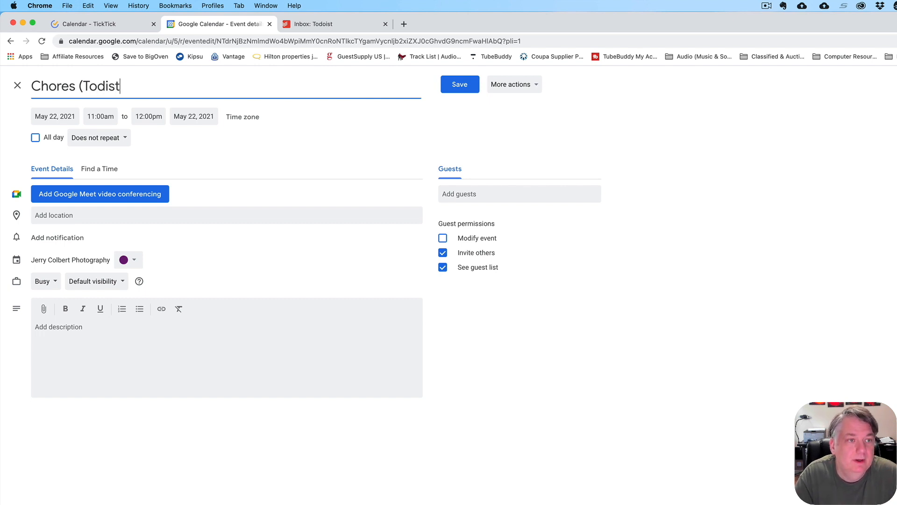
text(o)
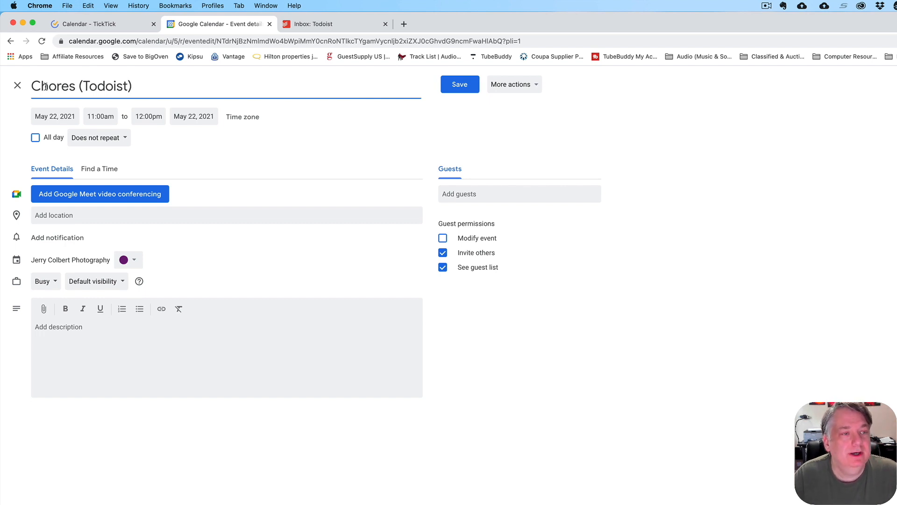
click(459, 84)
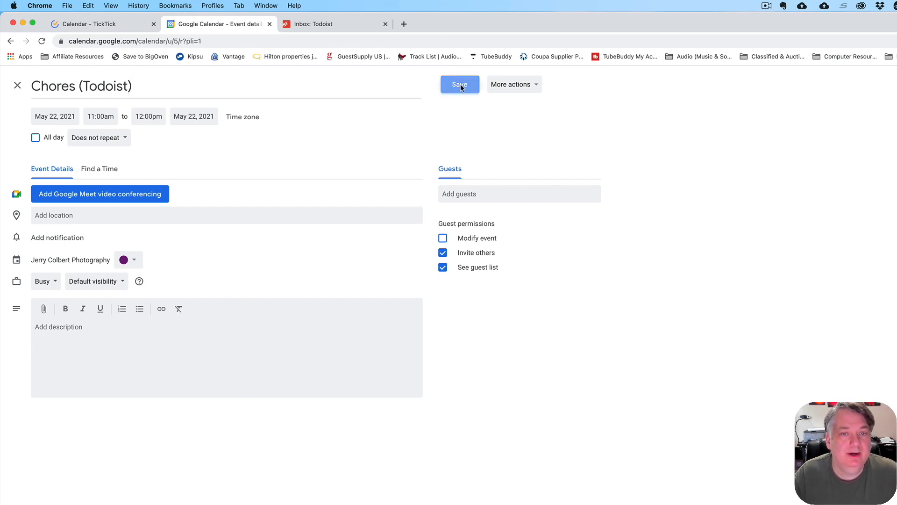
click(460, 84)
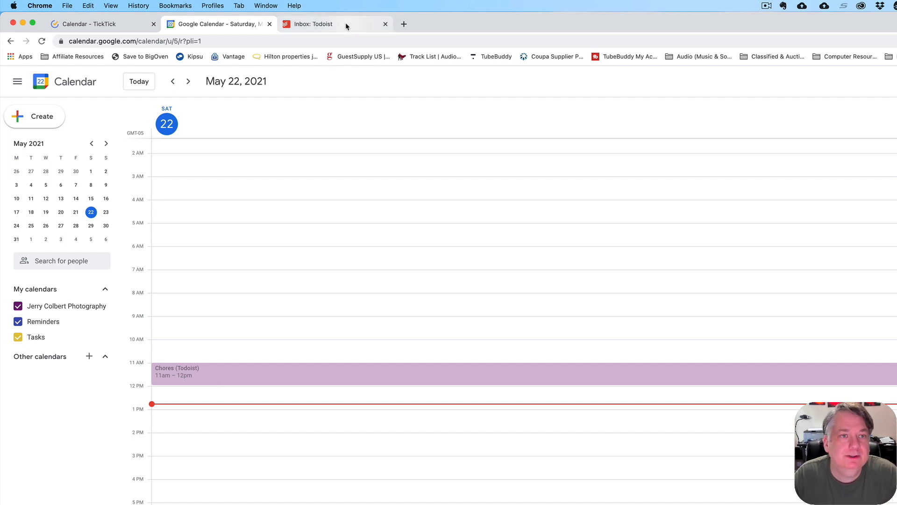
Step: Add an unscheduled task named 'Chores' to the Todoist Inbox
click(314, 23)
text(Ch)
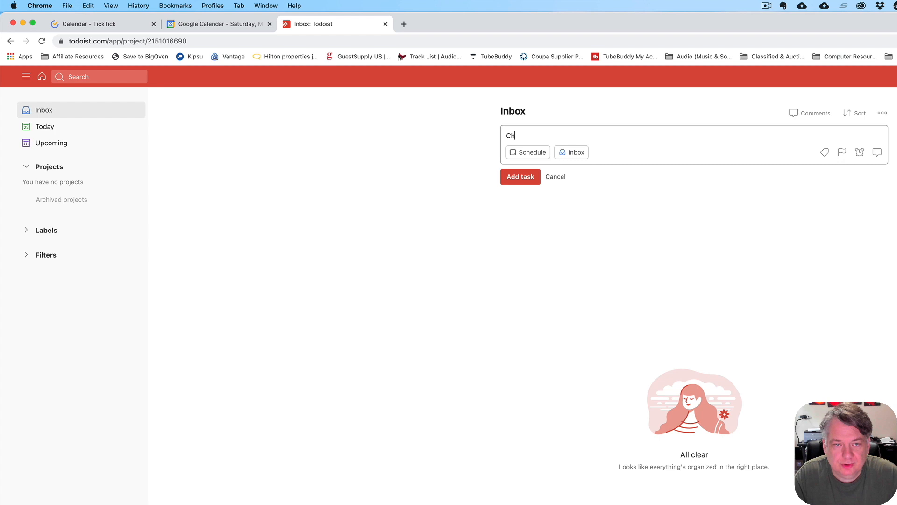
text(ores)
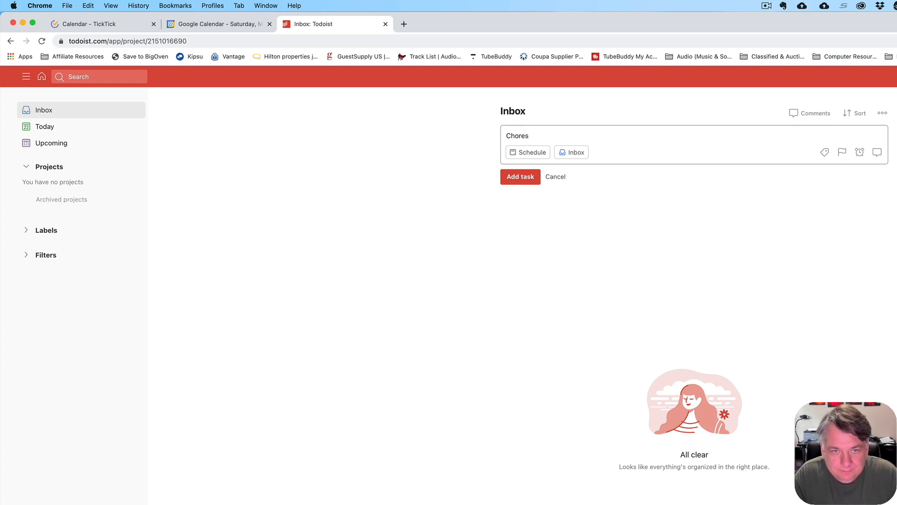
mouse_move(530, 179)
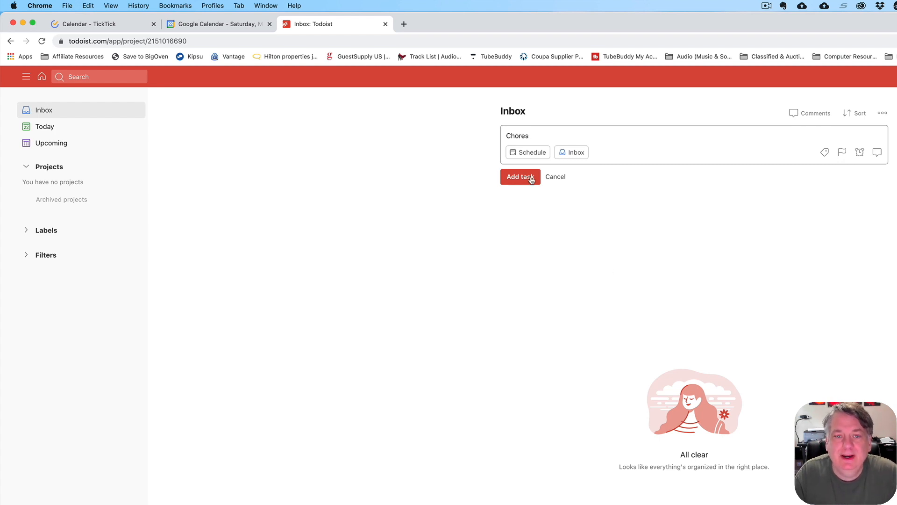
click(520, 176)
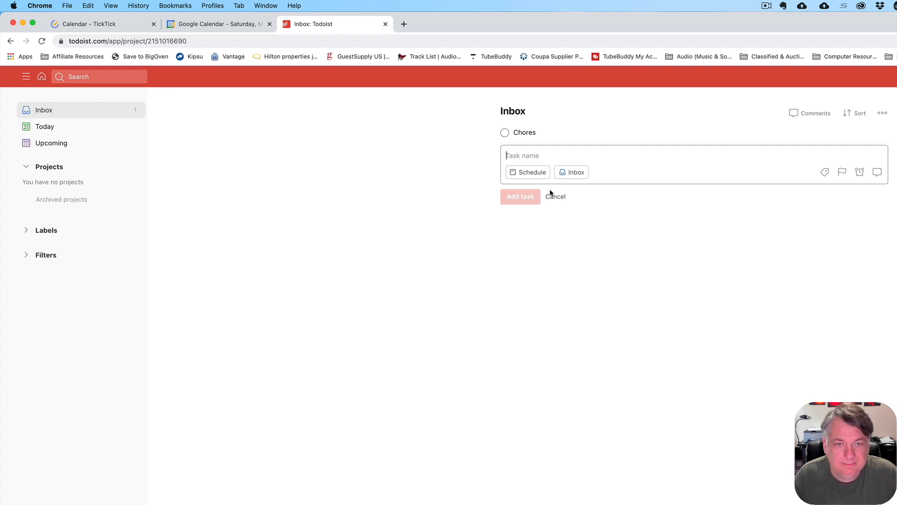
mouse_move(533, 188)
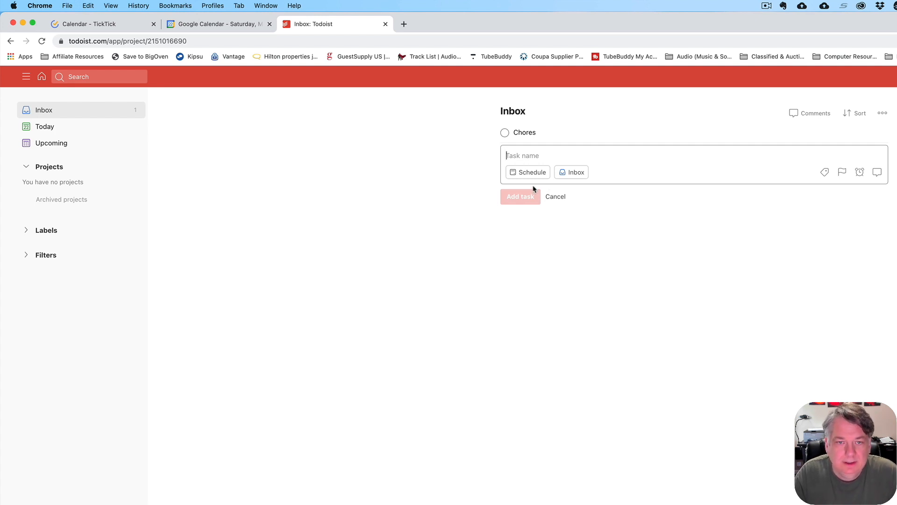
mouse_move(560, 207)
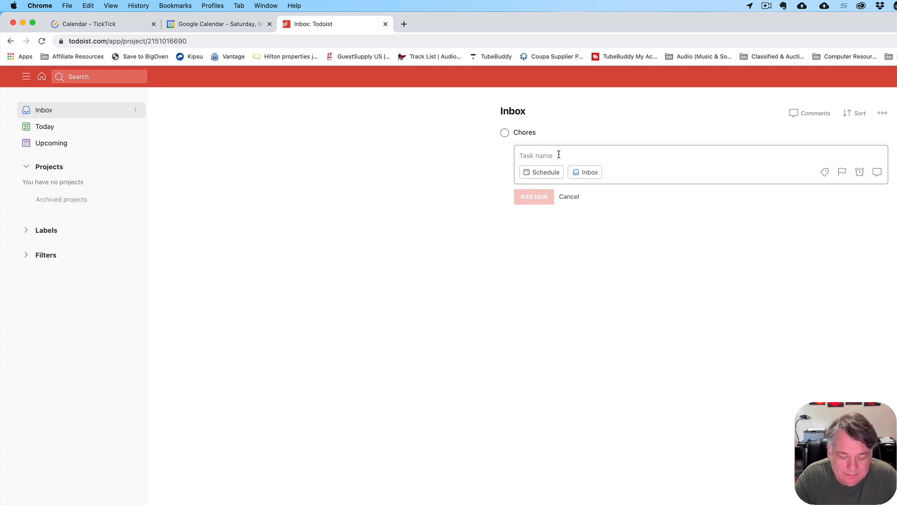
Step: Add Sweep Basement, Pet Cat, Pet Fish and Pet Neighbors Dog without dying under Chores, then open Chores
text(Sweep Bas)
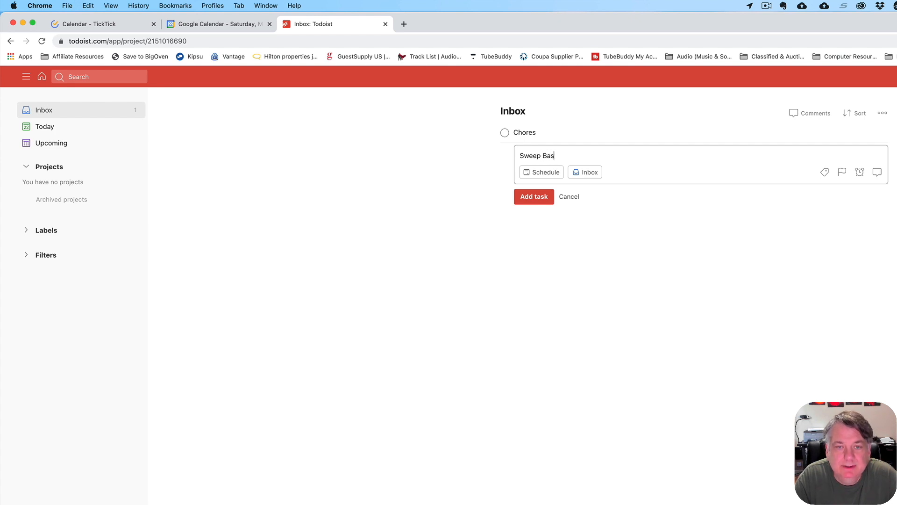
click(533, 196)
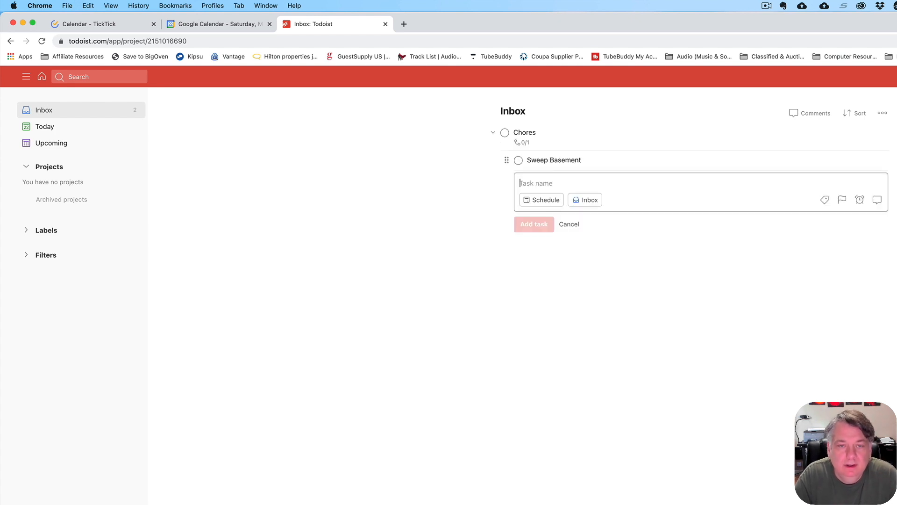
text(Pet)
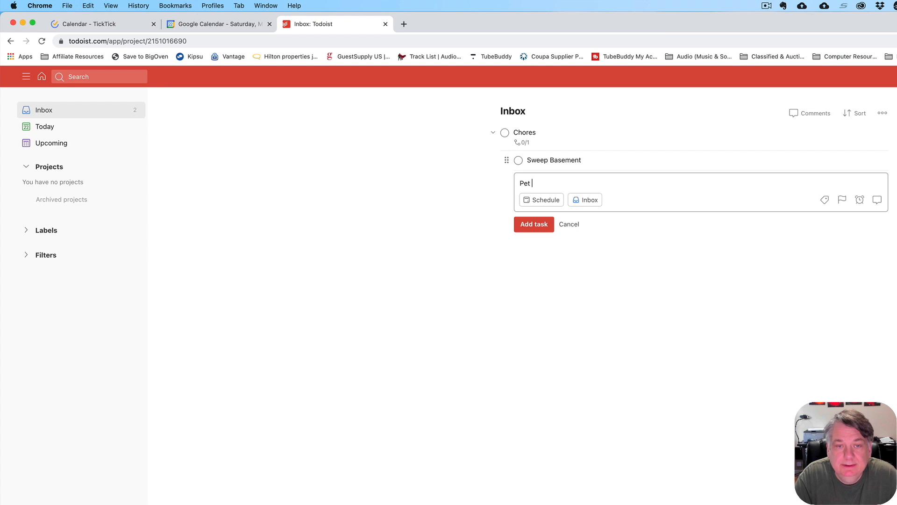
click(533, 224)
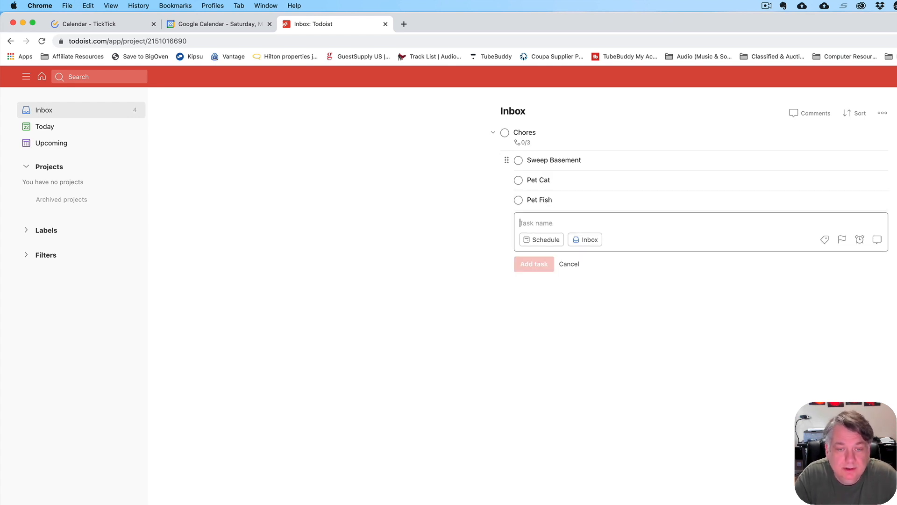
text(Pet)
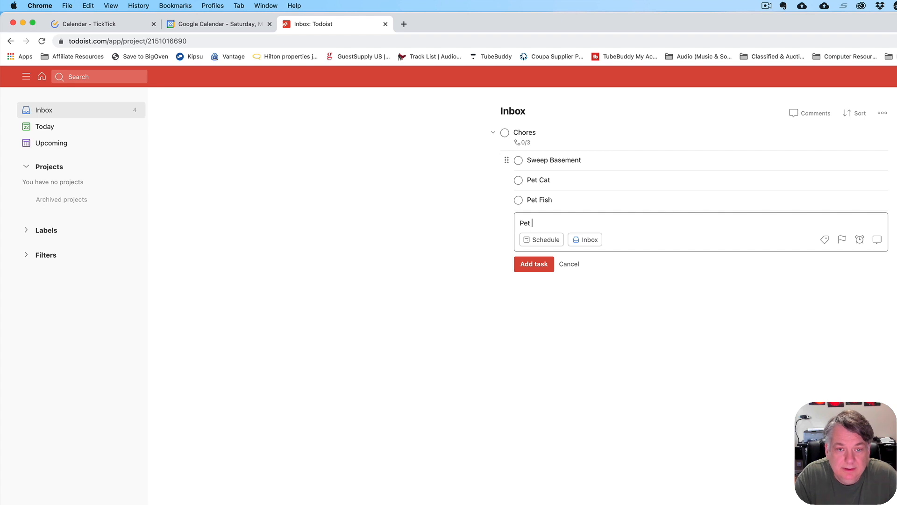
text(Ne)
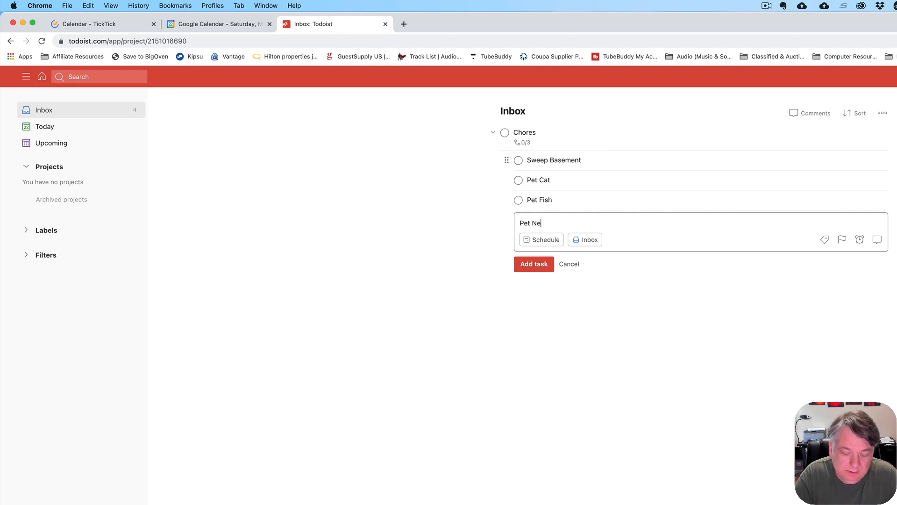
text(ighbors)
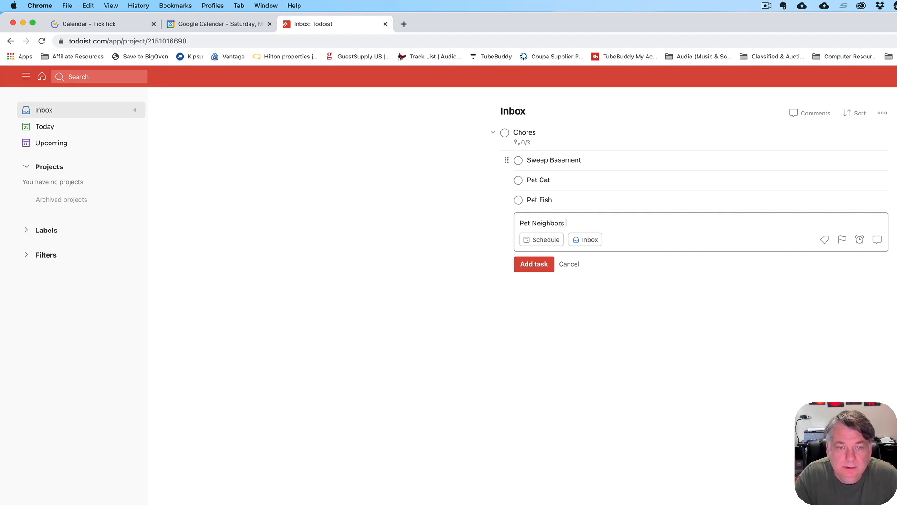
text(Dog wit)
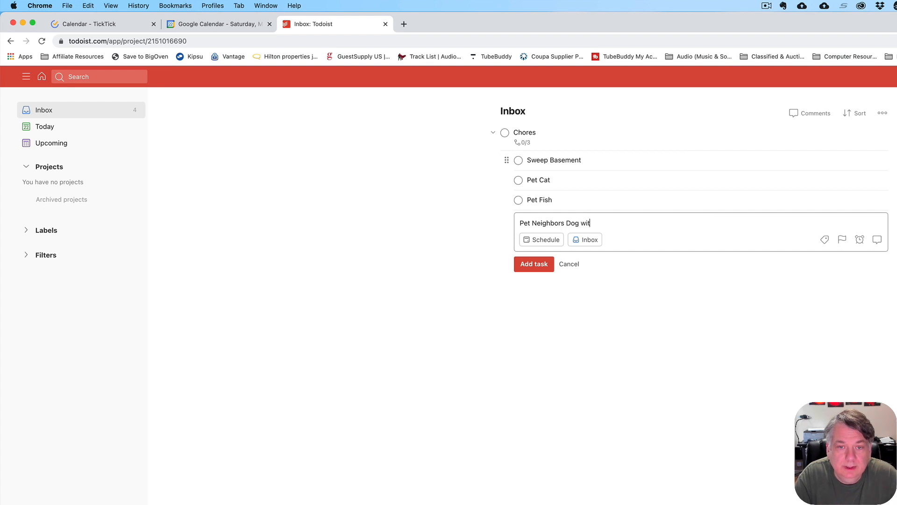
text(hout dyi)
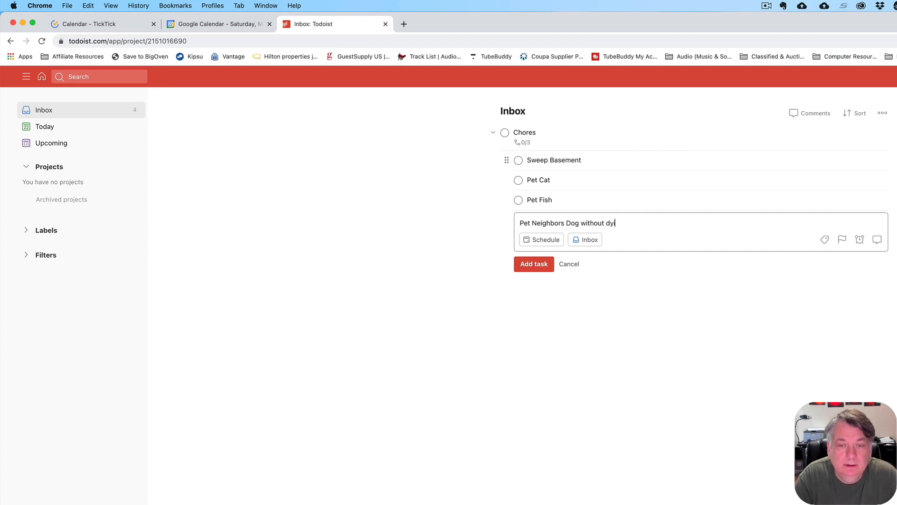
click(533, 264)
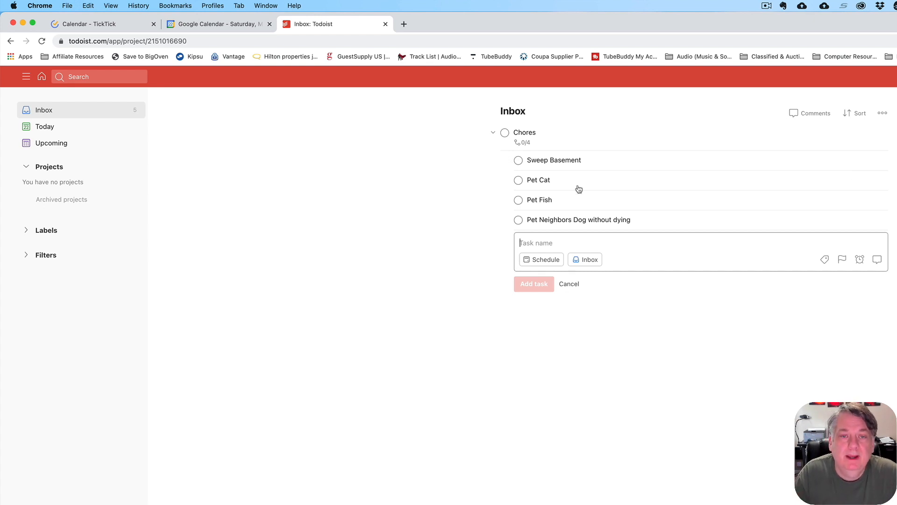
click(524, 132)
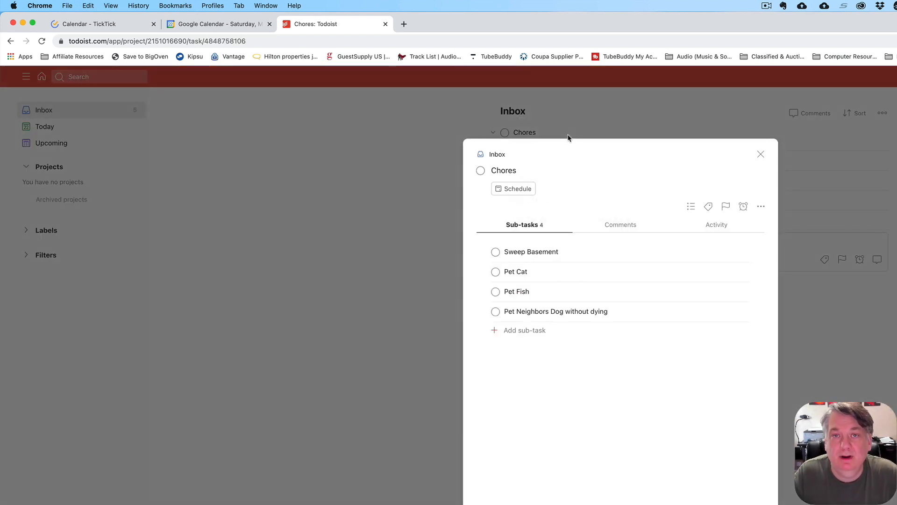
Step: Set Chores to repeat every day starting today
click(502, 170)
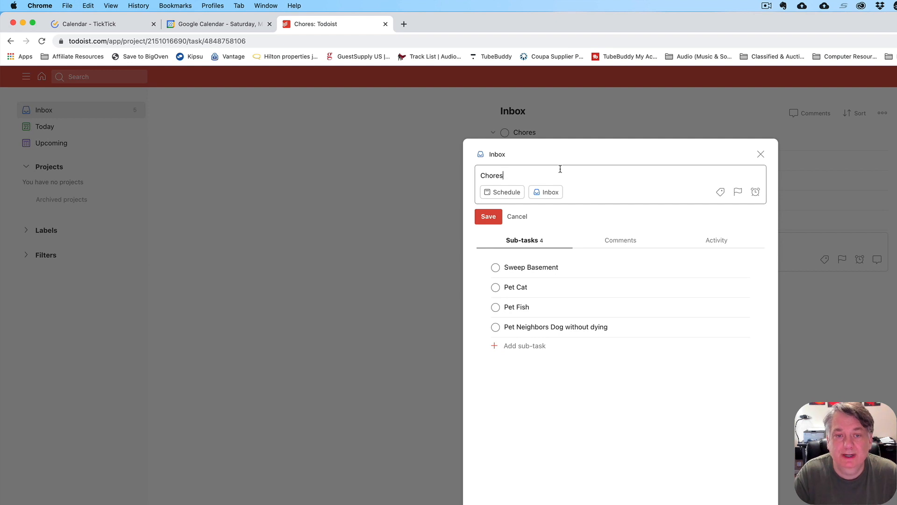
text(everyday)
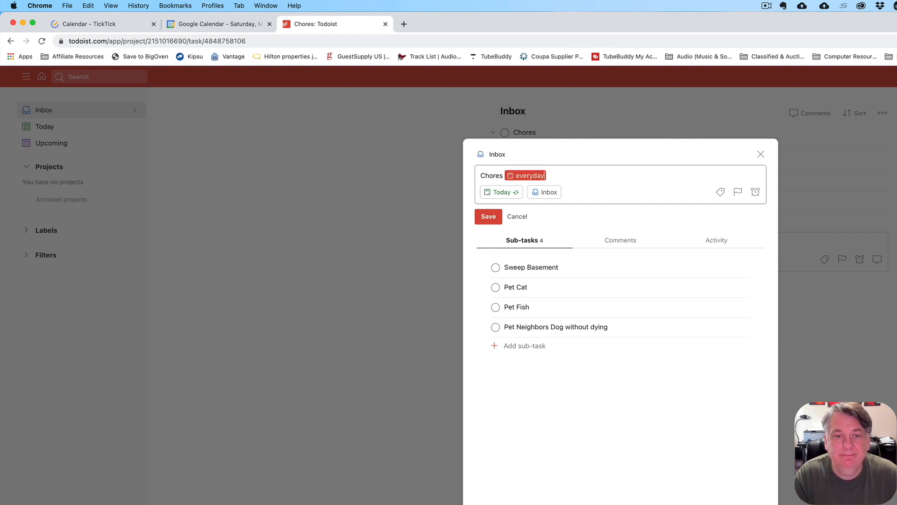
click(488, 216)
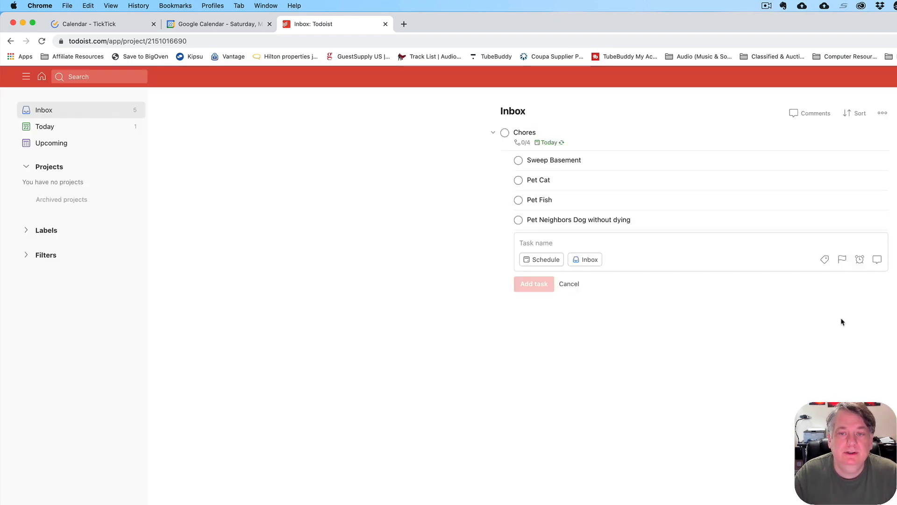
mouse_move(525, 398)
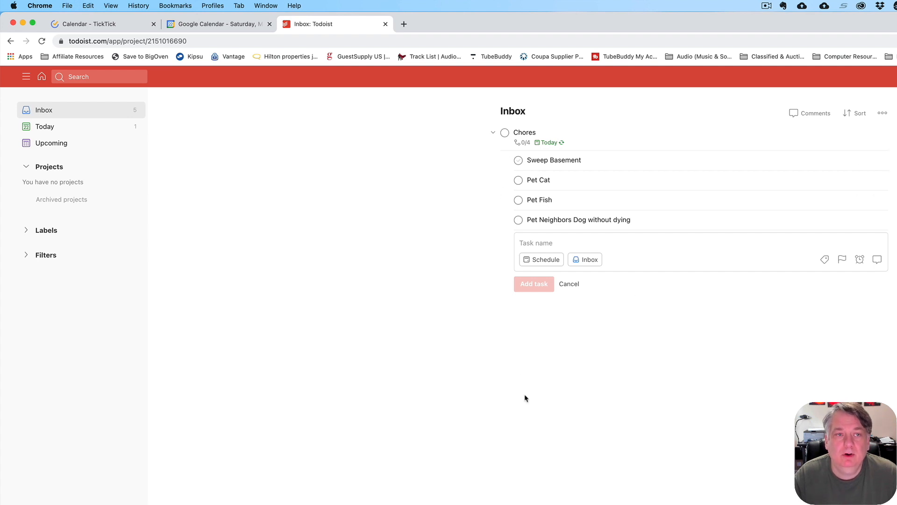
mouse_move(593, 204)
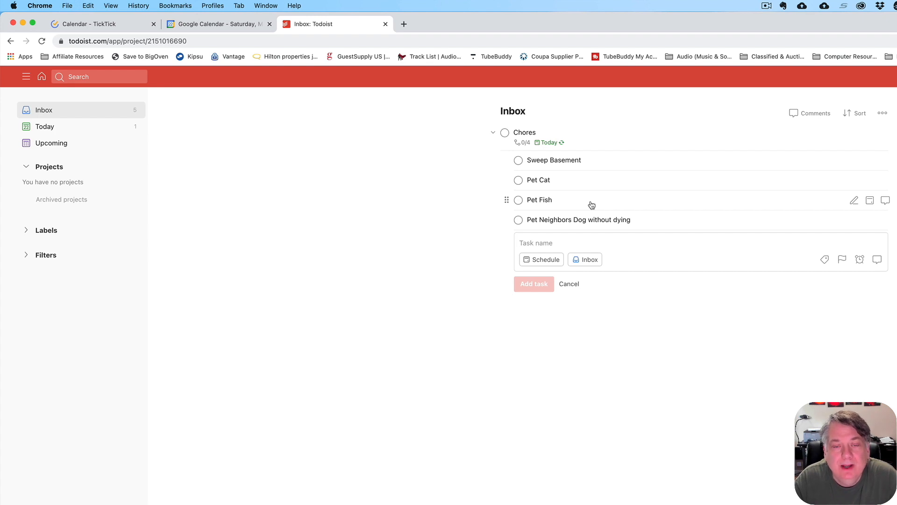
mouse_move(519, 163)
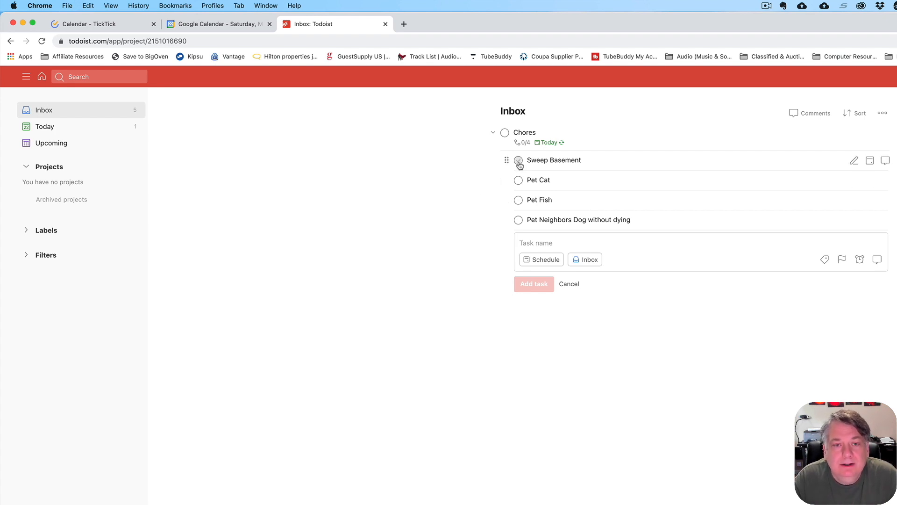
Step: Check off the Sweep Basement, Pet Cat and Pet Fish sub-tasks
click(518, 161)
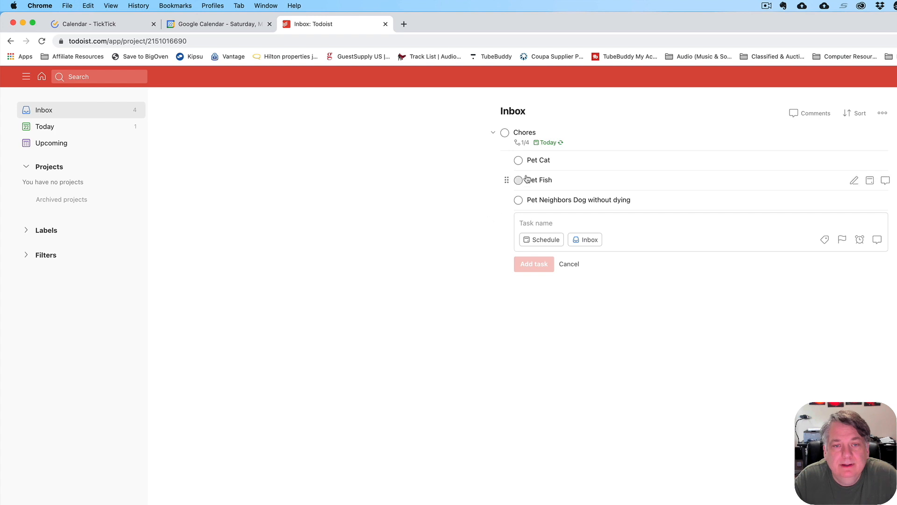
click(517, 160)
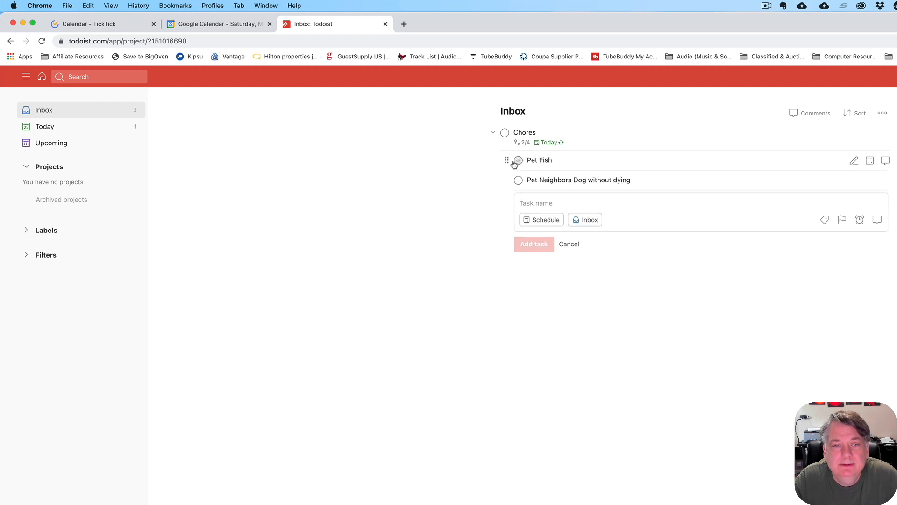
click(517, 160)
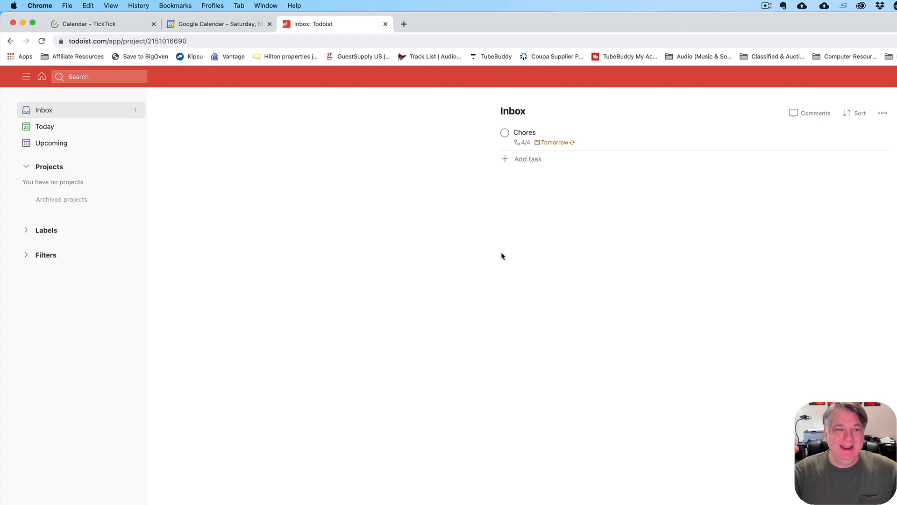
mouse_move(81, 146)
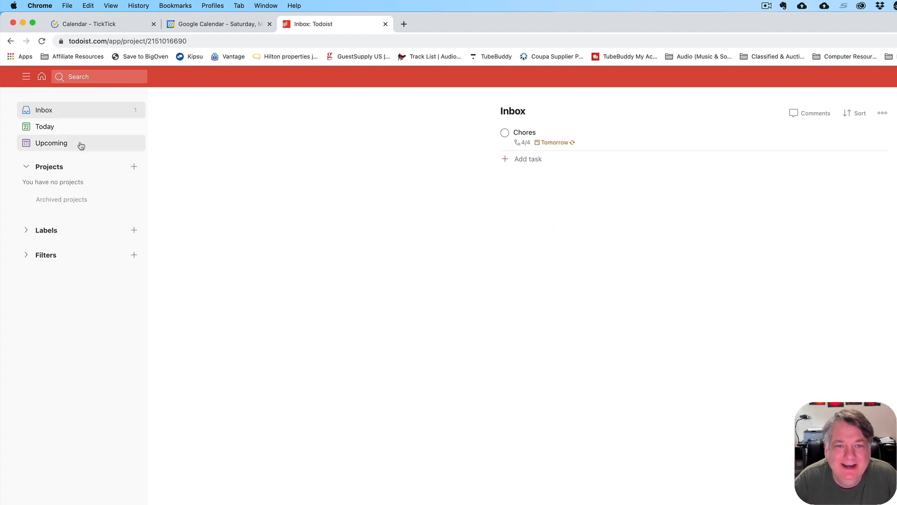
Step: Open Chores from the upcoming view and uncheck Pet Neighbors Dog without dying and Sweep Basement
click(51, 143)
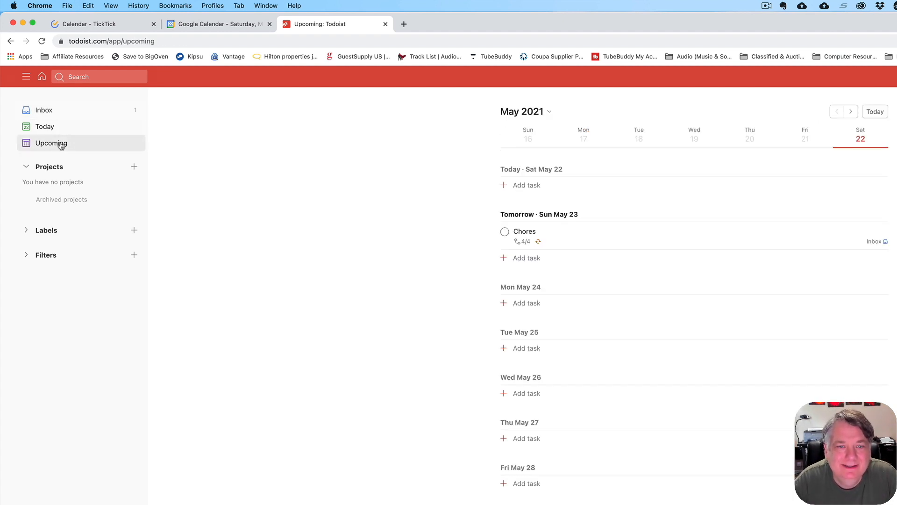
mouse_move(538, 233)
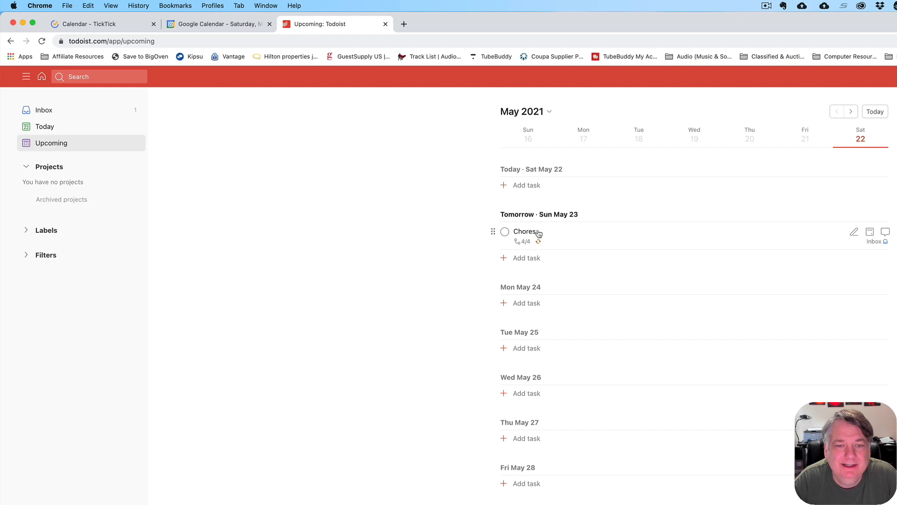
click(524, 231)
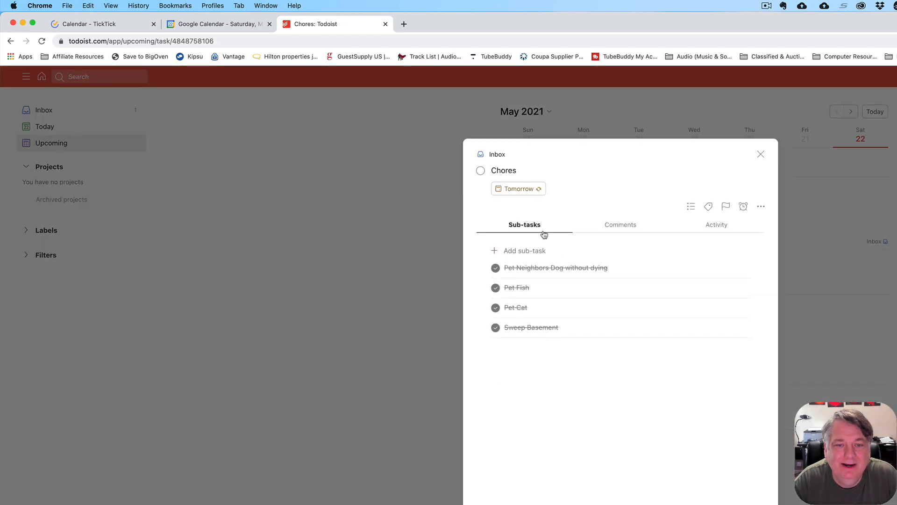
mouse_move(522, 275)
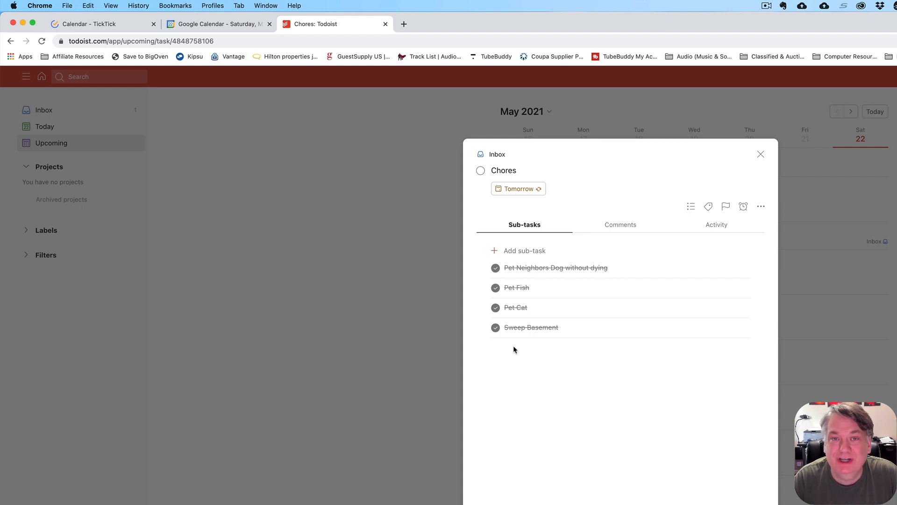
mouse_move(515, 323)
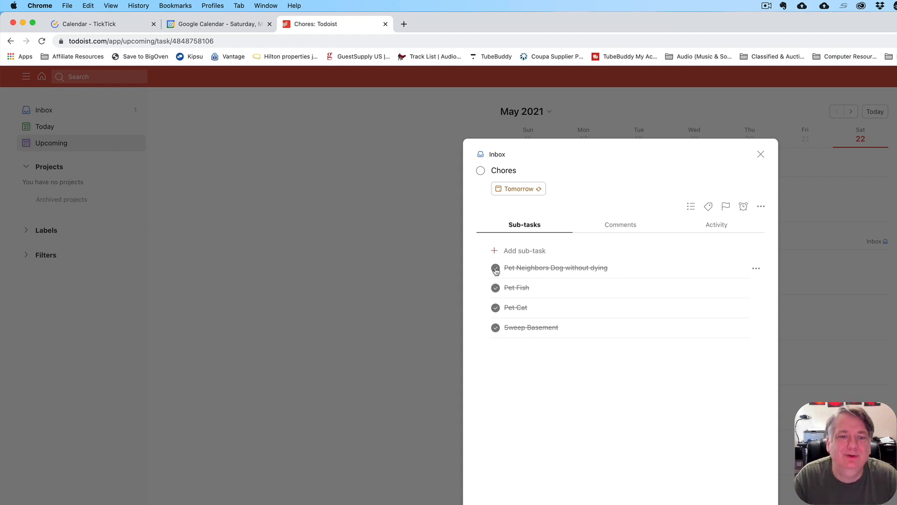
click(495, 267)
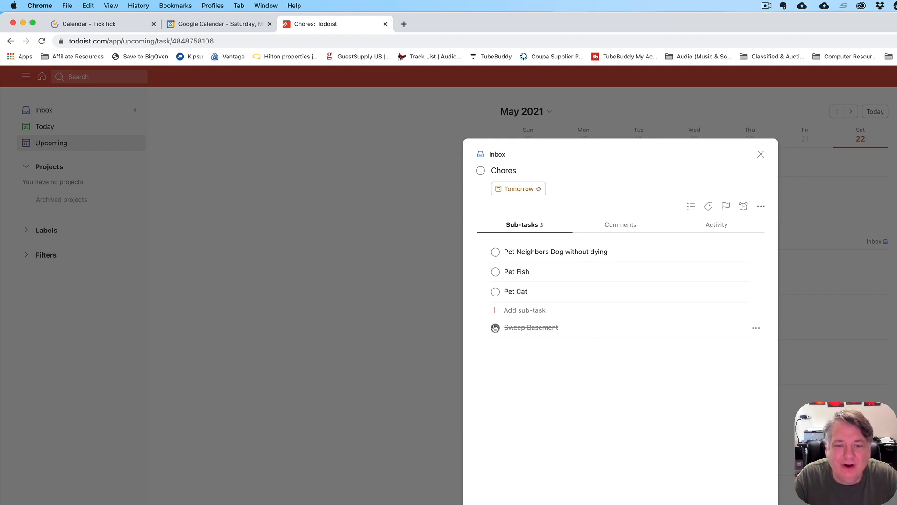
click(495, 327)
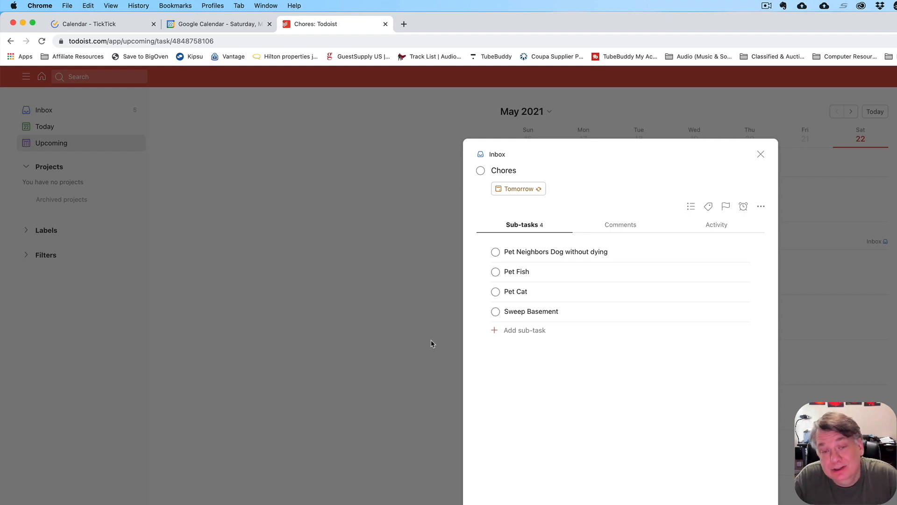
mouse_move(512, 305)
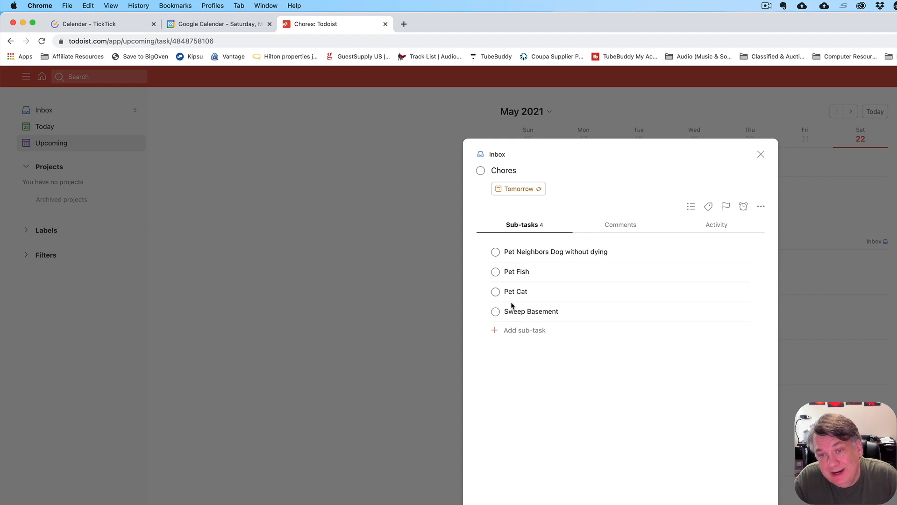
click(760, 154)
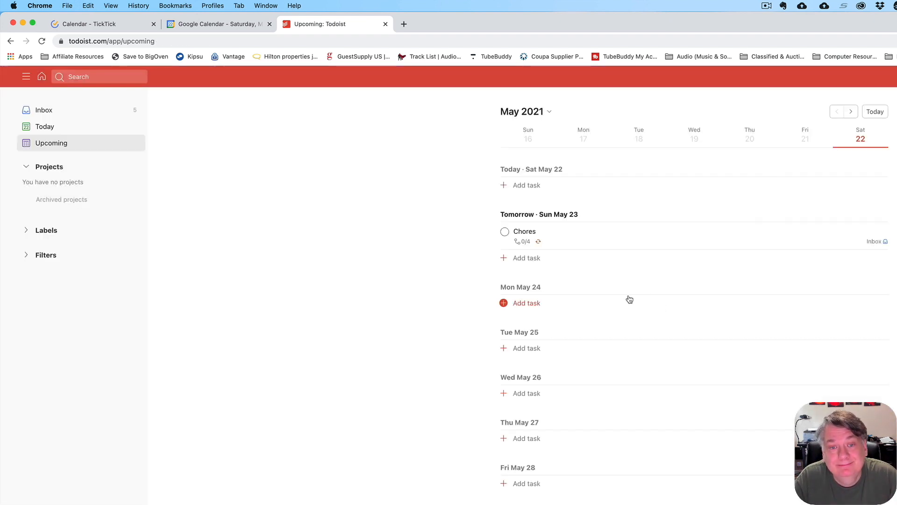
click(43, 110)
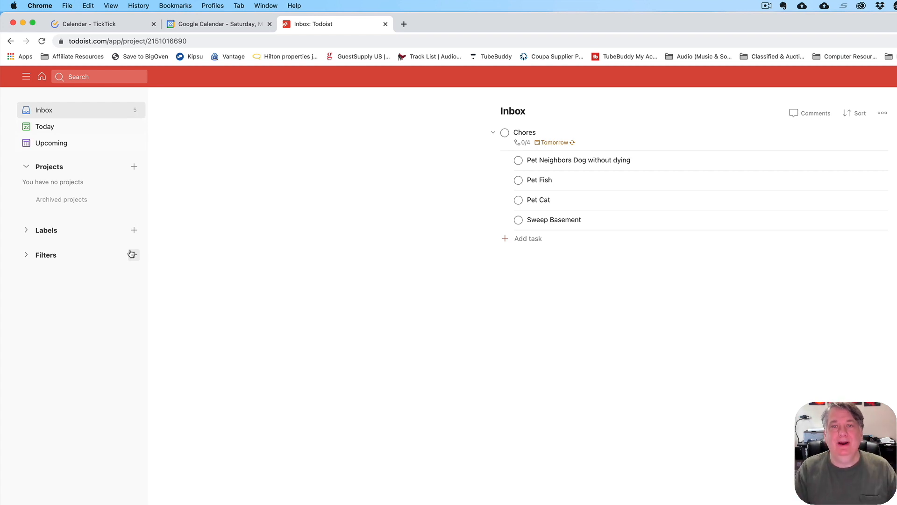
mouse_move(207, 256)
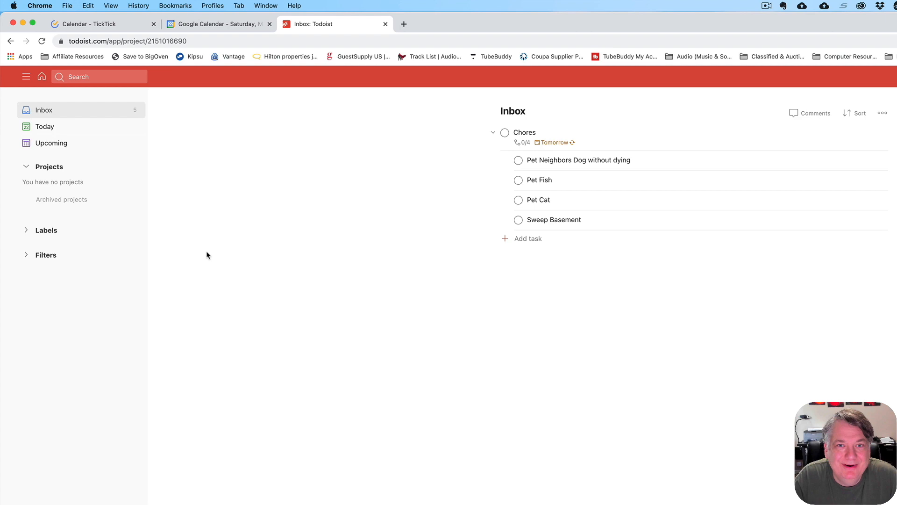
Step: Switch to the TickTick web calendar showing Saturday, May 22
click(86, 24)
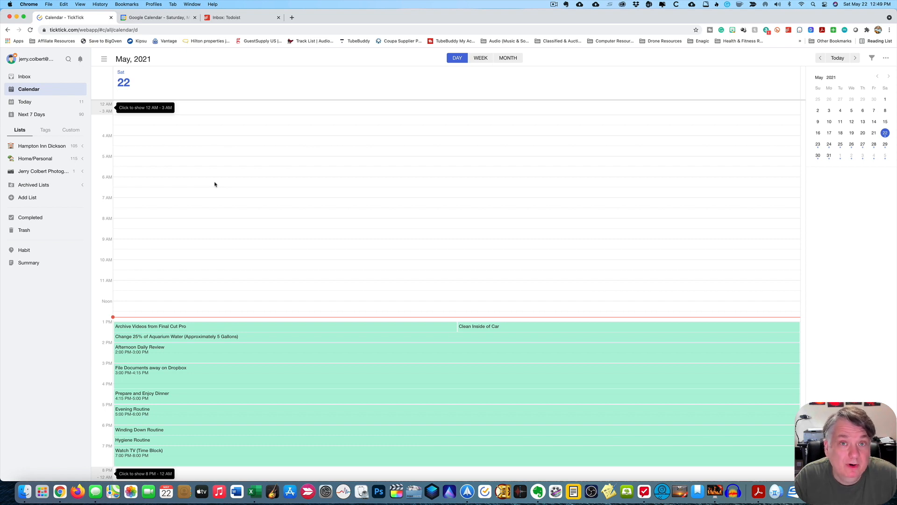
mouse_move(245, 182)
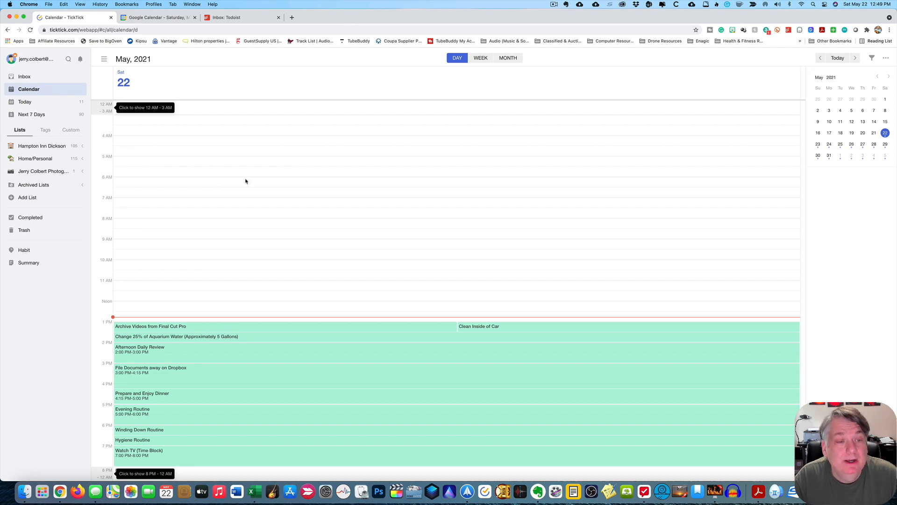
mouse_move(306, 181)
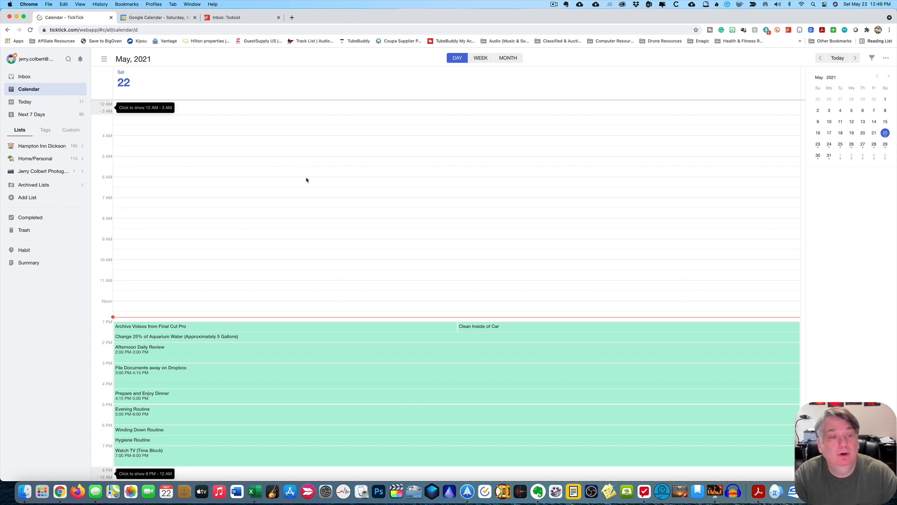
mouse_move(101, 188)
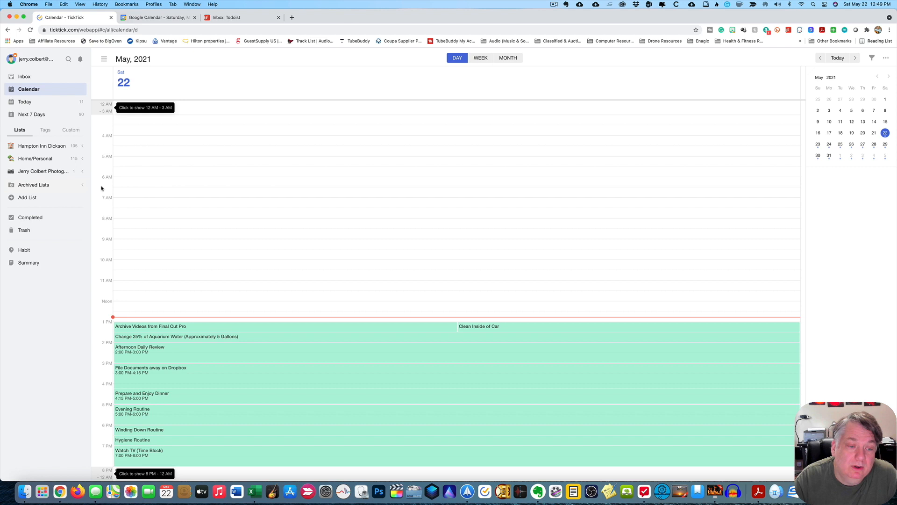
mouse_move(180, 158)
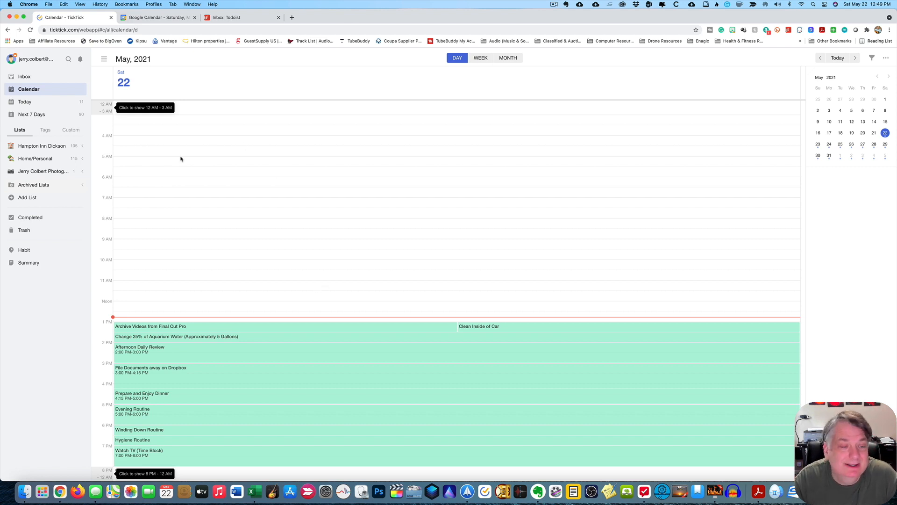
mouse_move(216, 189)
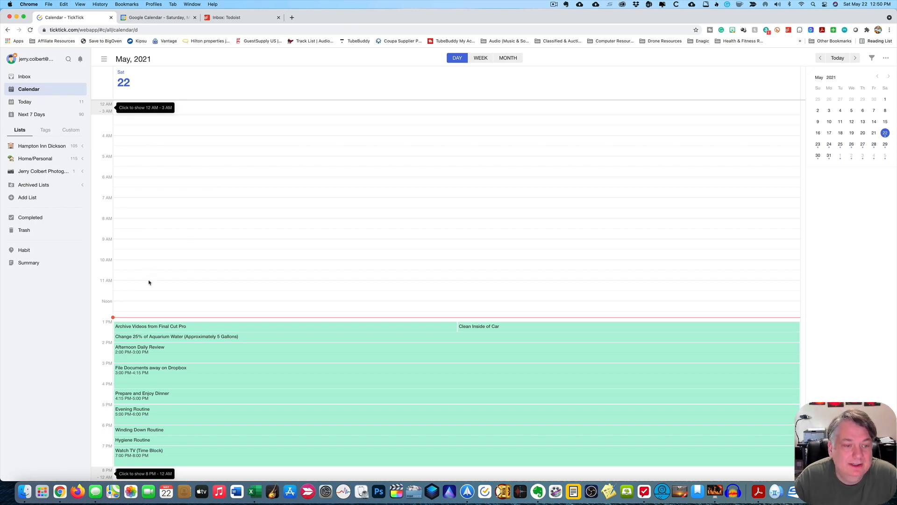
mouse_move(174, 219)
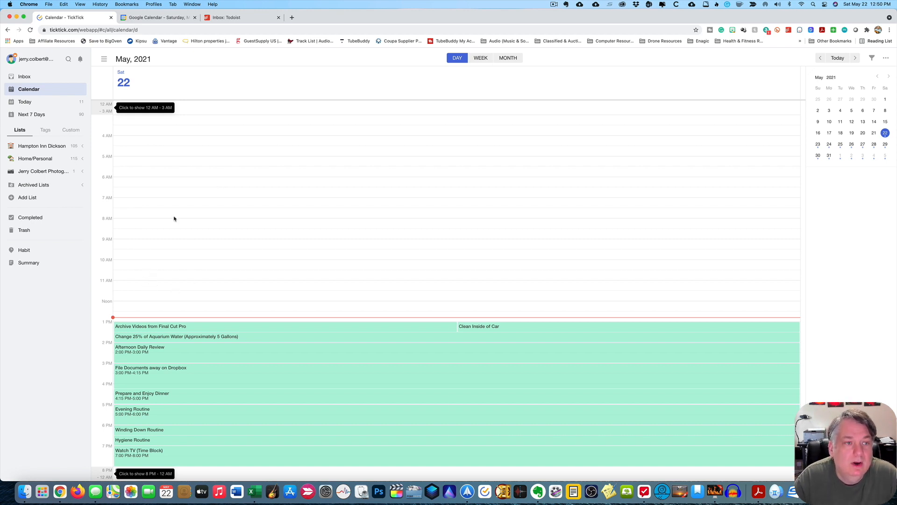
mouse_move(153, 287)
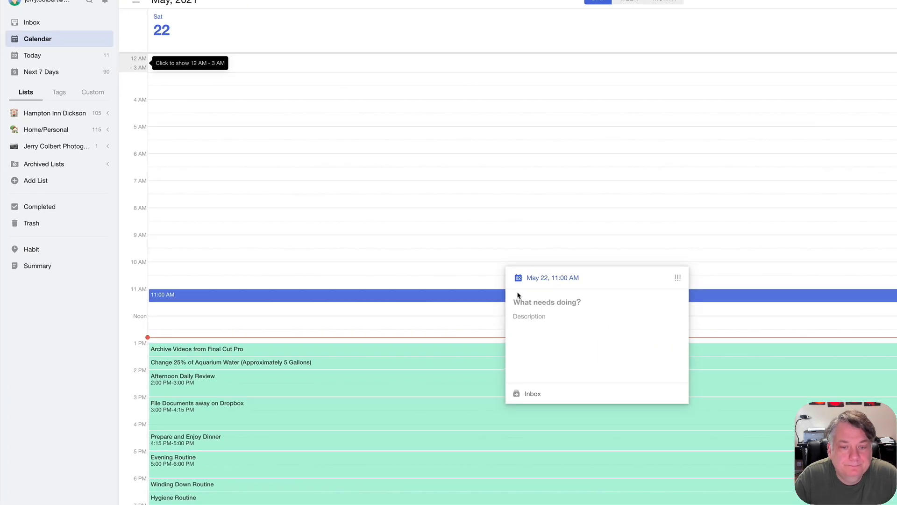
Step: Title the task 'Chores' and list Pet cat and Feed Fish in its description
text(Chores)
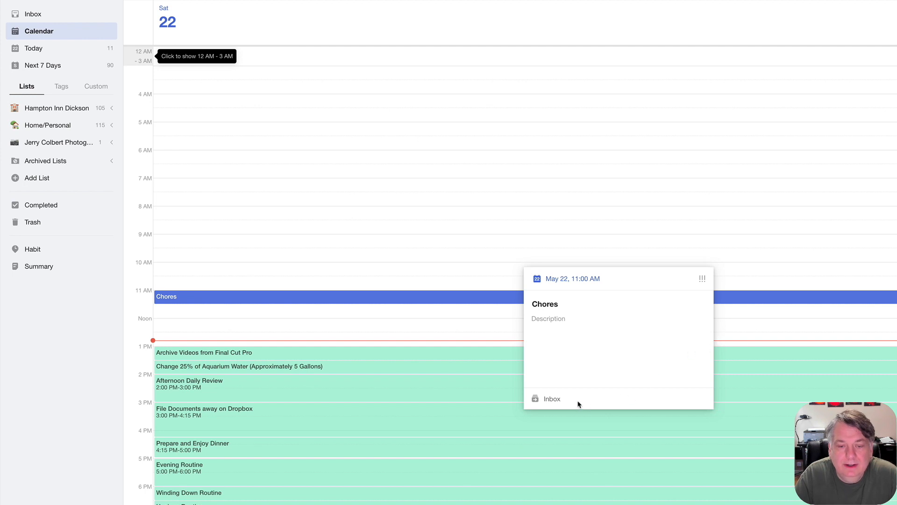
click(336, 295)
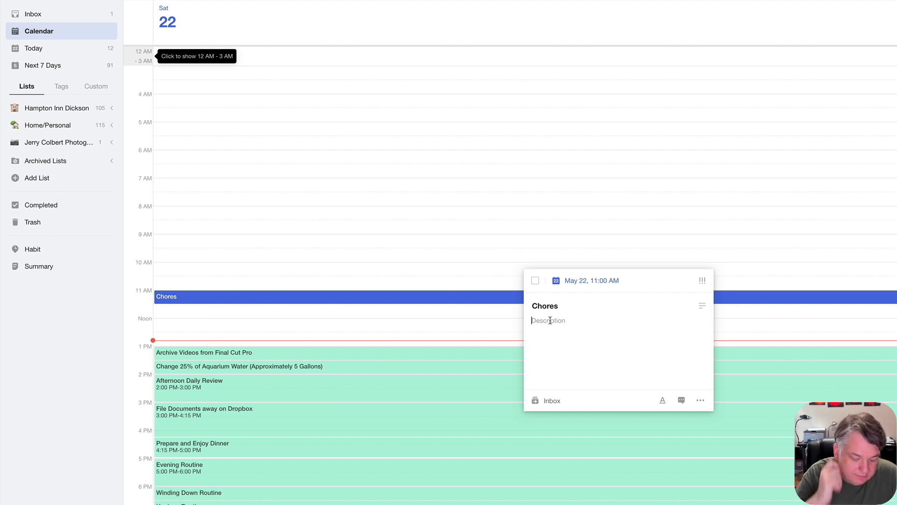
text(Pet ca)
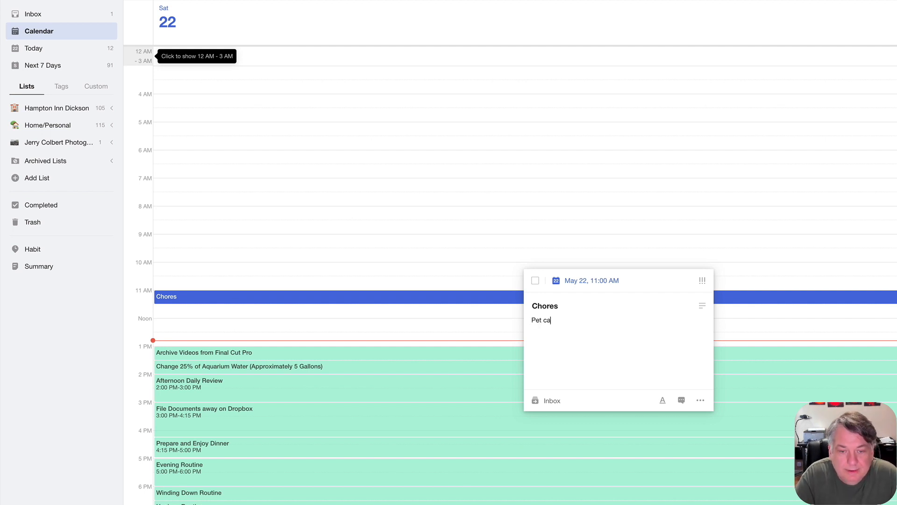
text(t)
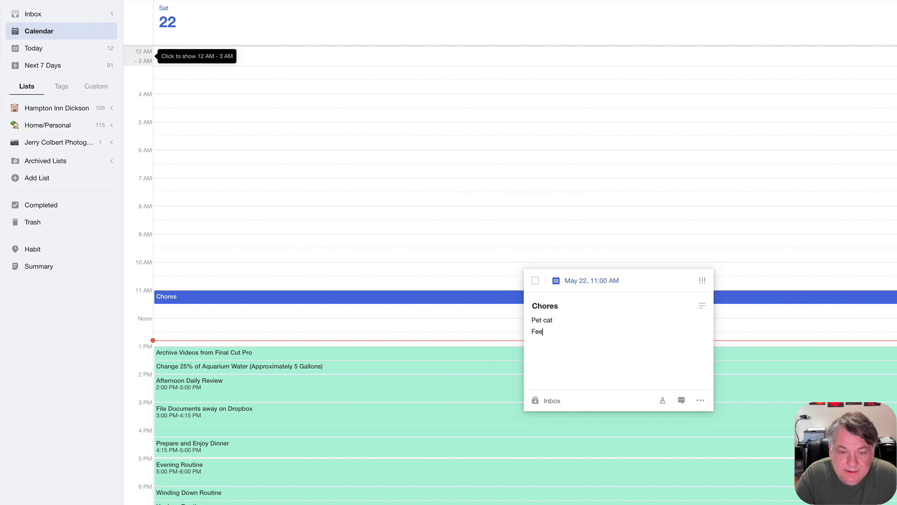
text(d Fish)
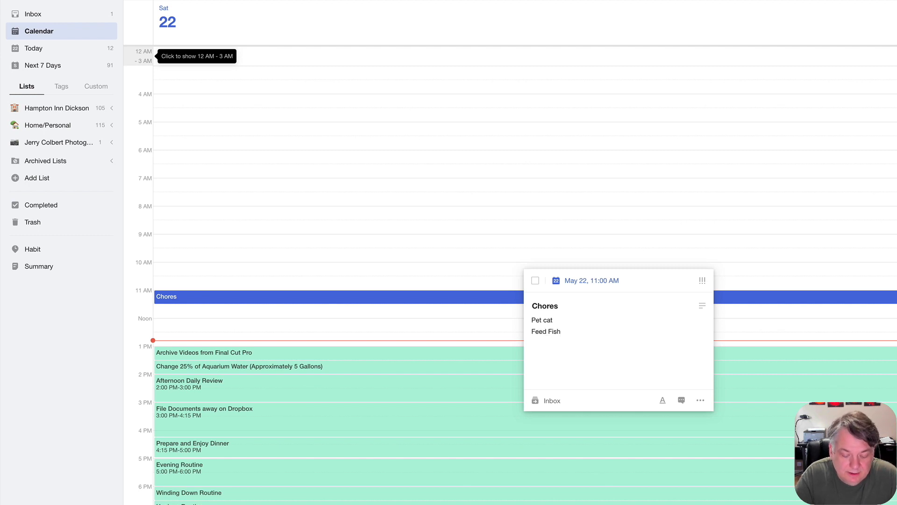
Step: Add Vacuum Fish Tank and Throw Ball to Neighbors Dog lines, and convert them to a checklist
text(Vacuum)
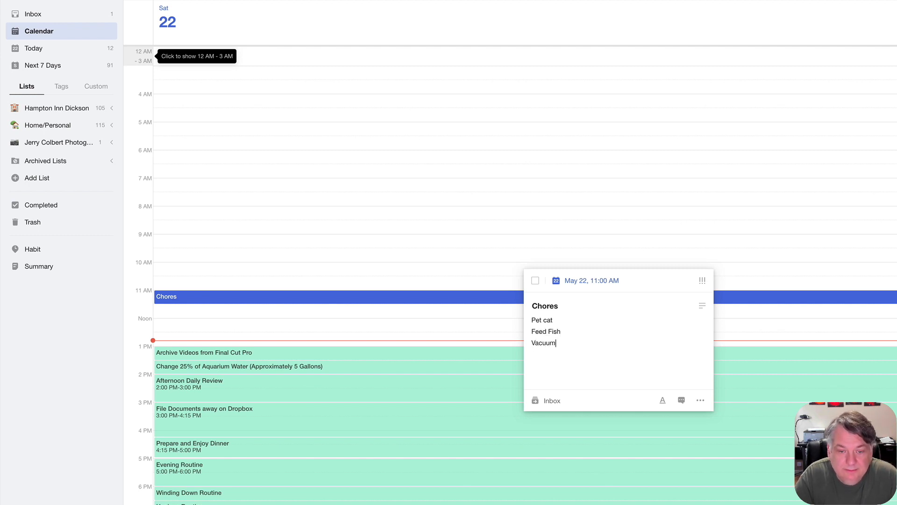
text(Fish Tab)
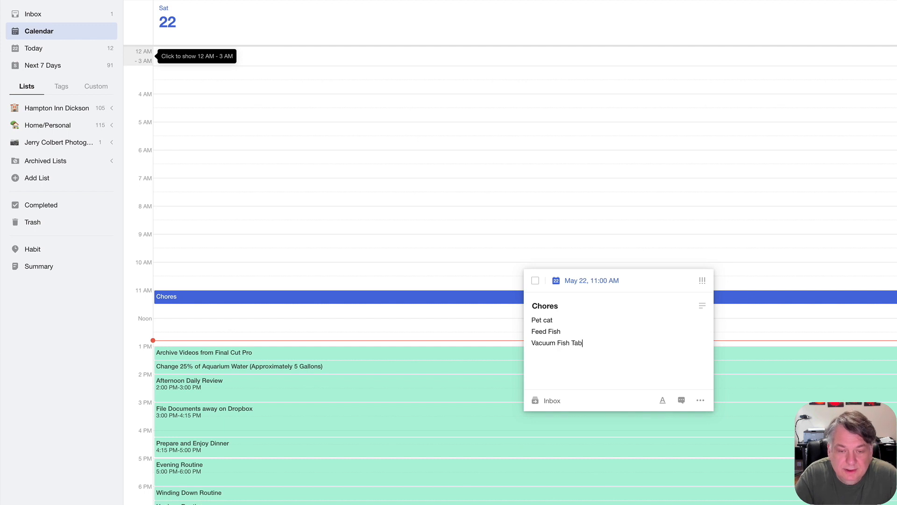
key(Backspace)
text(nk)
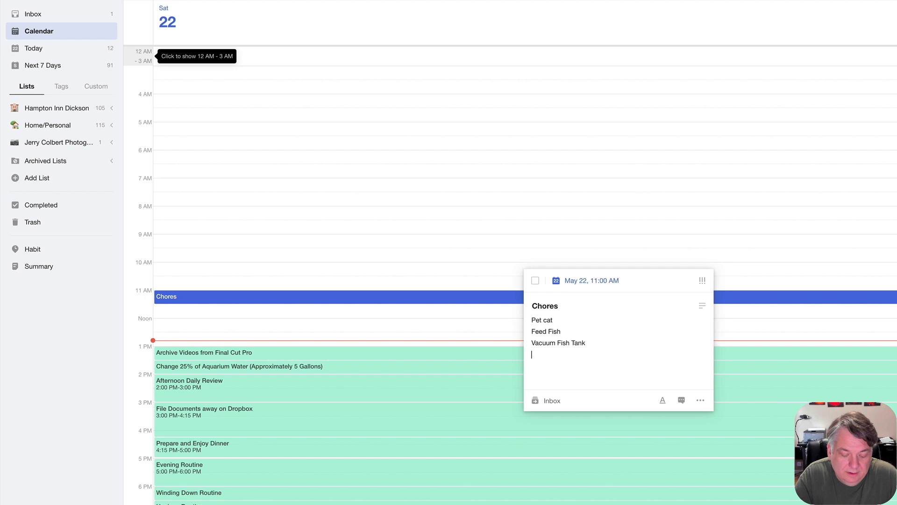
text(Throw)
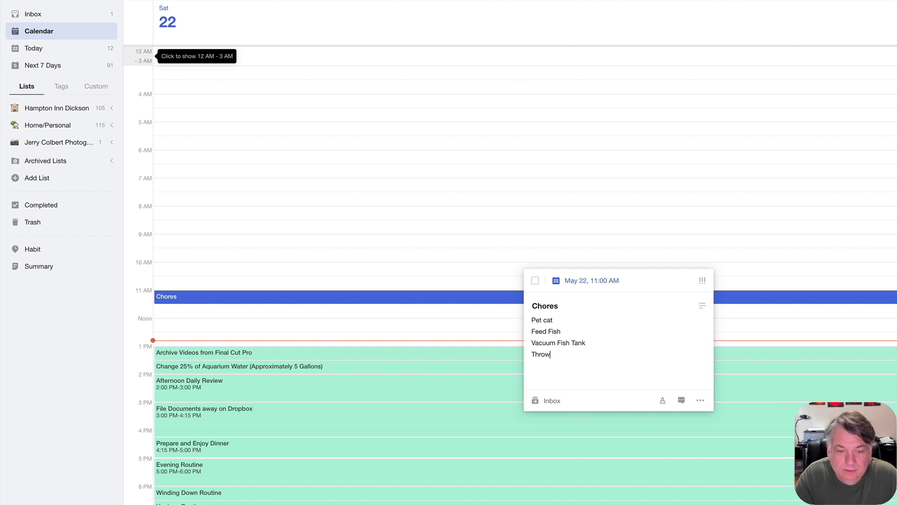
text(Ball to Ne)
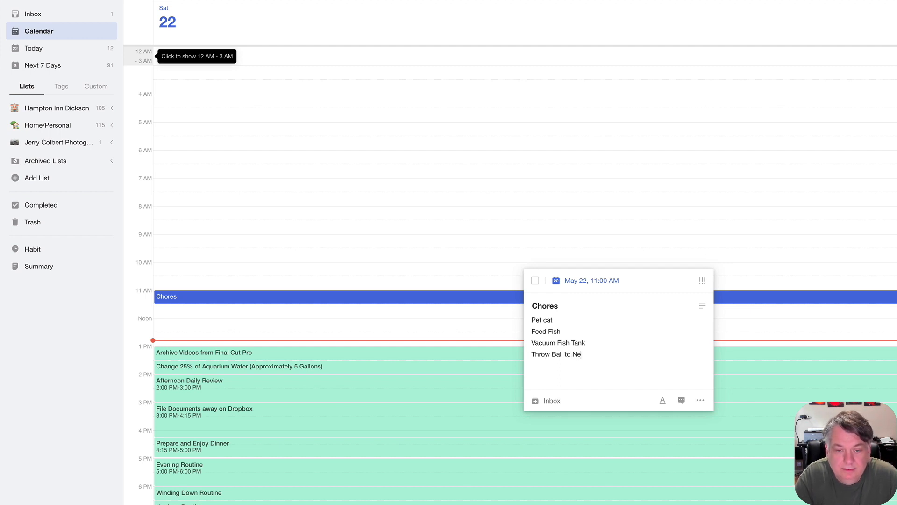
text(ighbors)
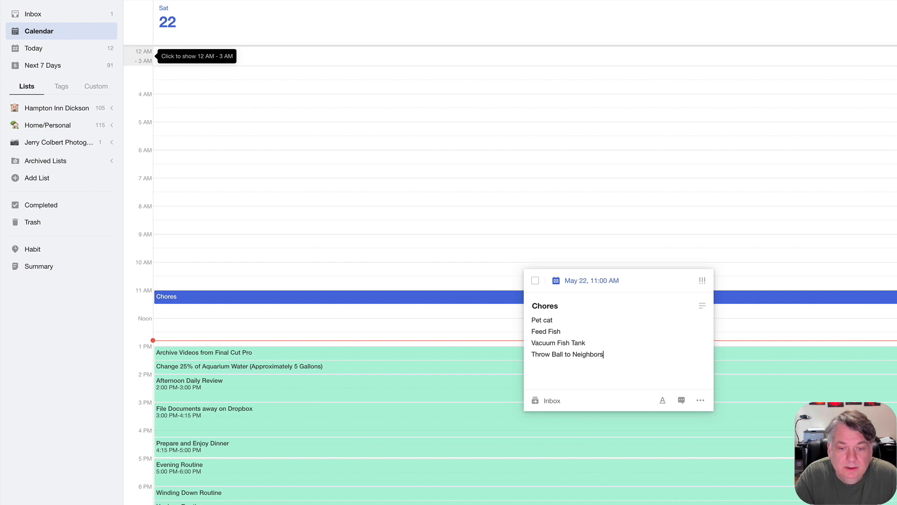
text(Dog)
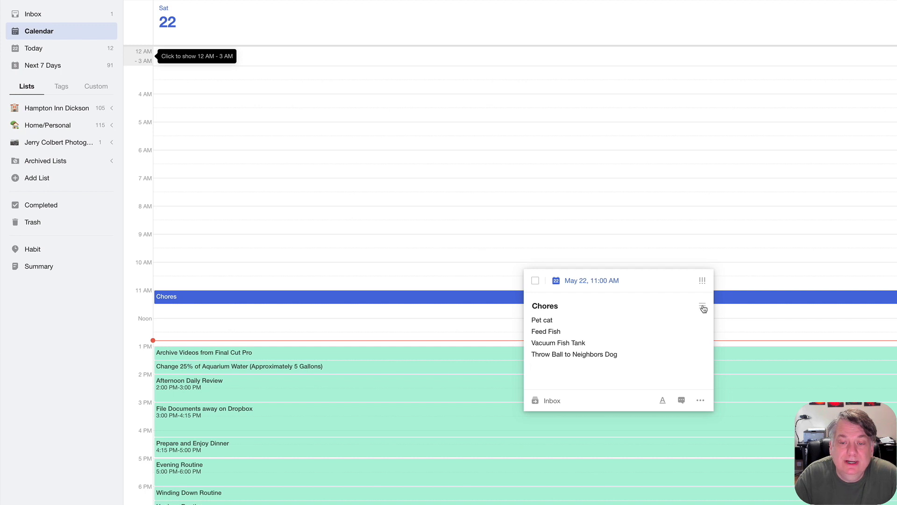
click(702, 307)
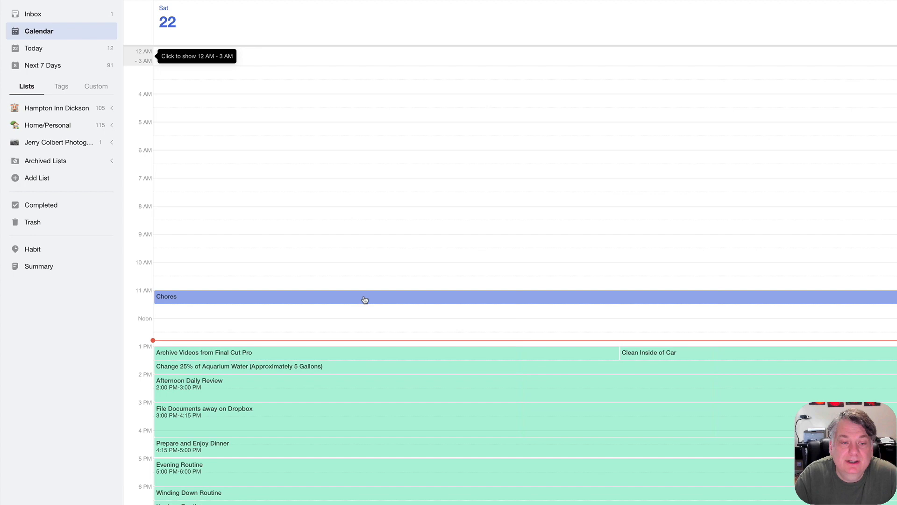
Step: Reopen the Chores task and open then close its date and repeat settings
click(365, 296)
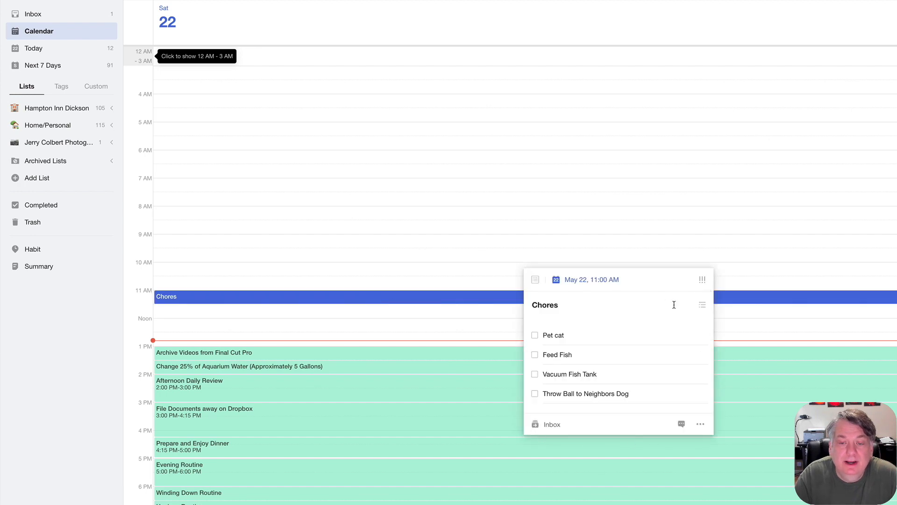
click(591, 279)
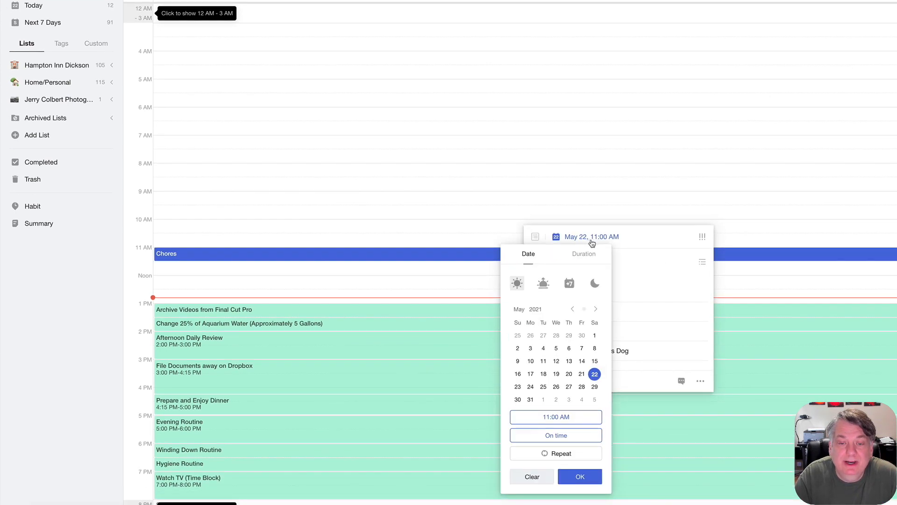
click(561, 454)
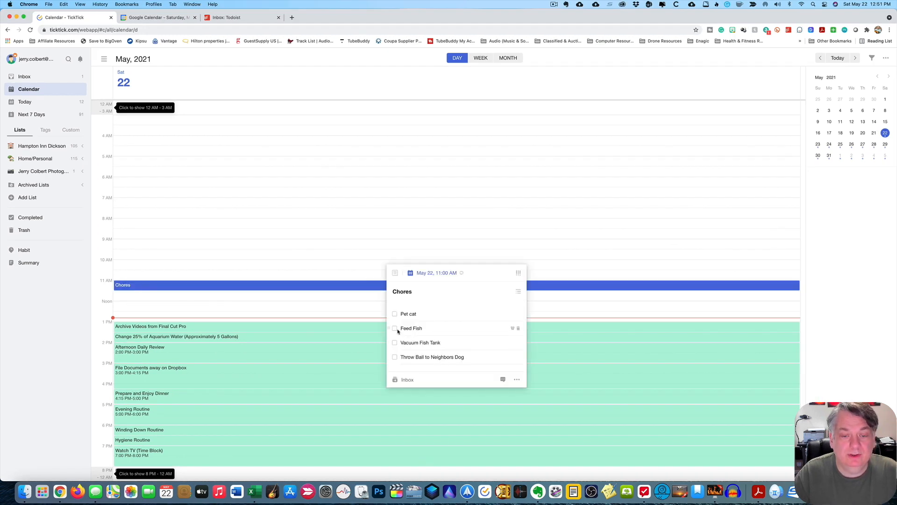
mouse_move(395, 314)
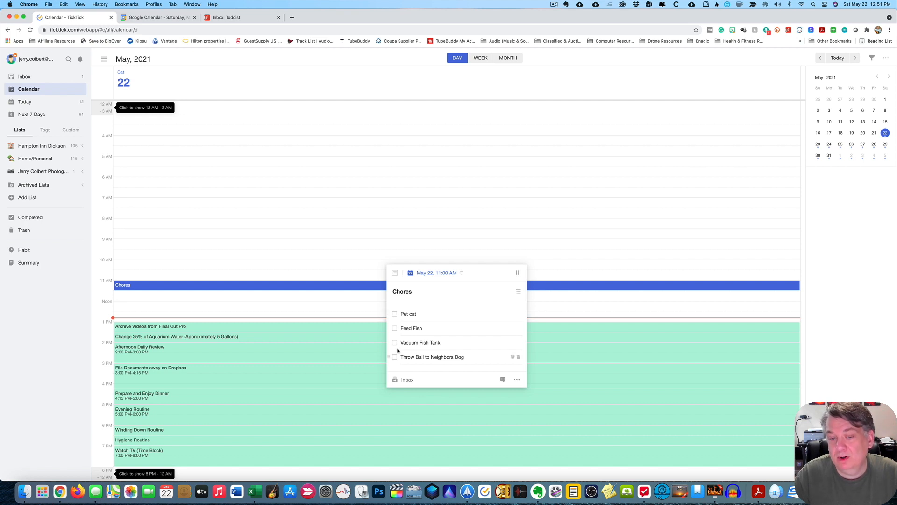
mouse_move(398, 313)
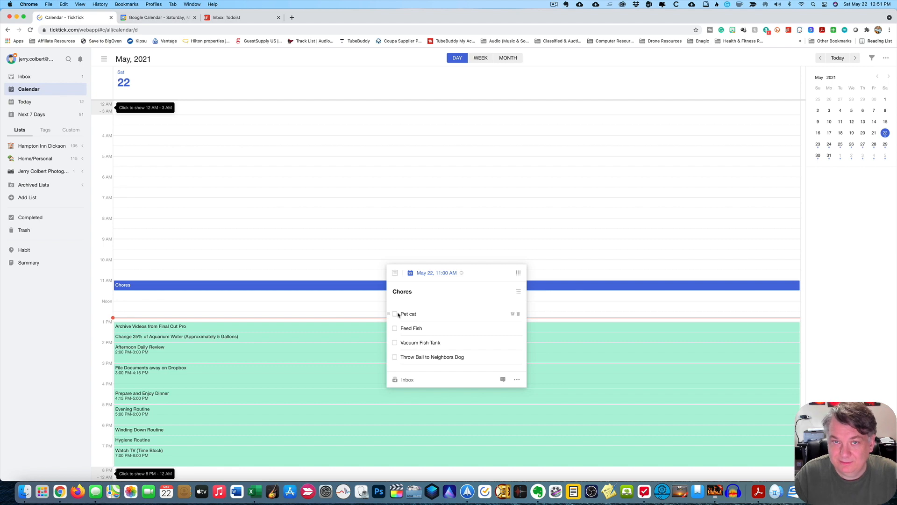
Step: Tick off the Pet cat checklist item in the Chores task
click(395, 313)
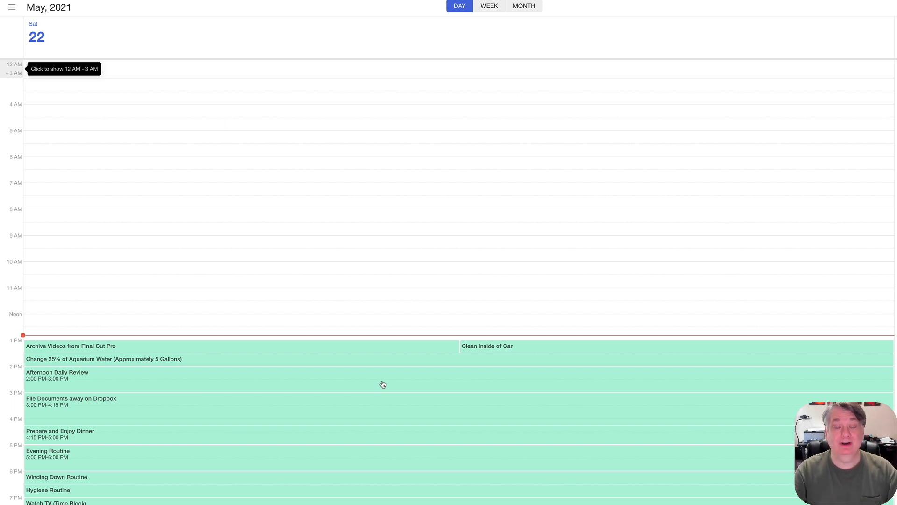
mouse_move(394, 377)
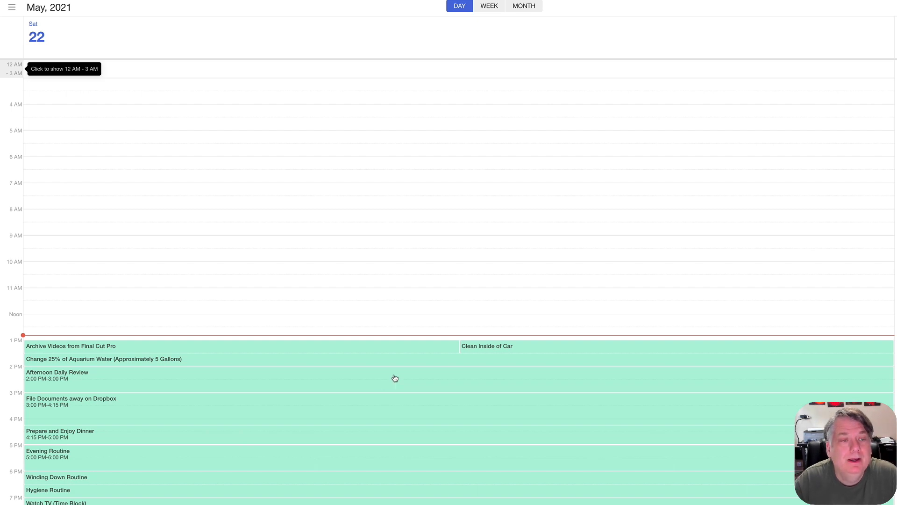
mouse_move(283, 262)
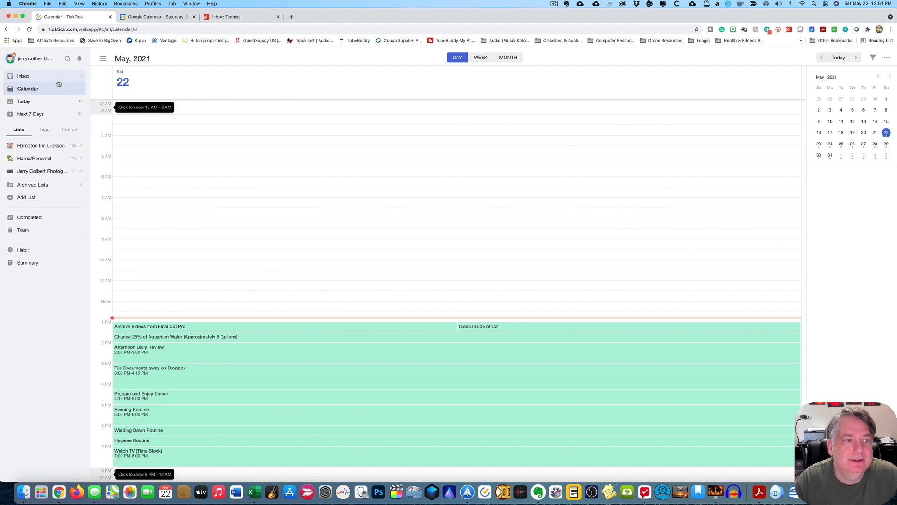
Step: Open tomorrow's Chores task in Next 7 Days to check its four checklist items
click(23, 75)
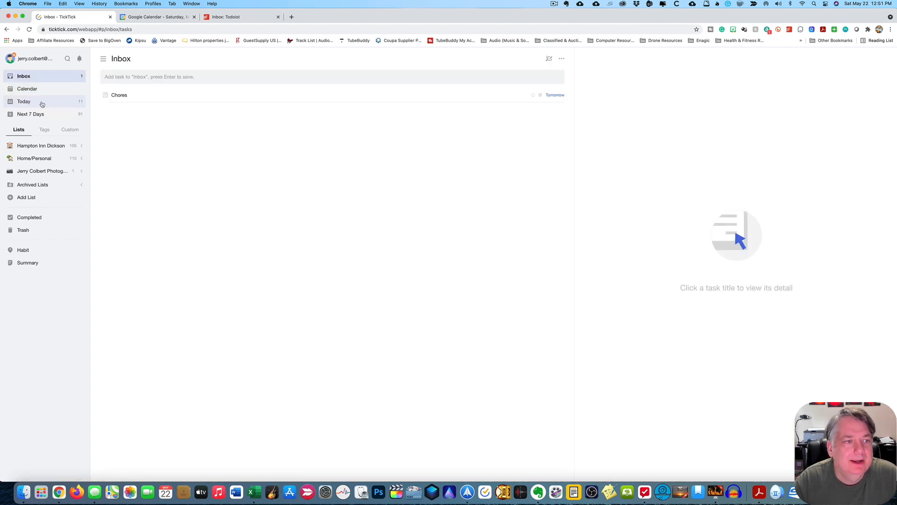
click(30, 114)
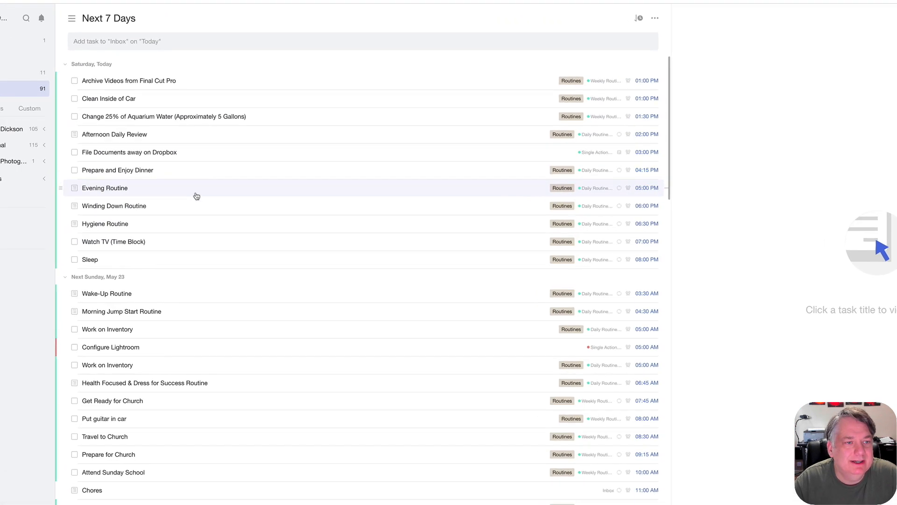
scroll(down, 3)
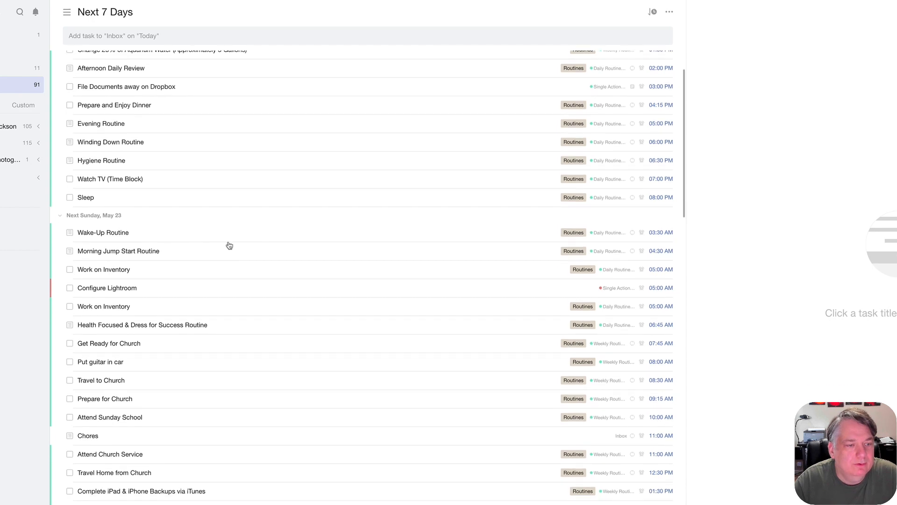
scroll(down, 3)
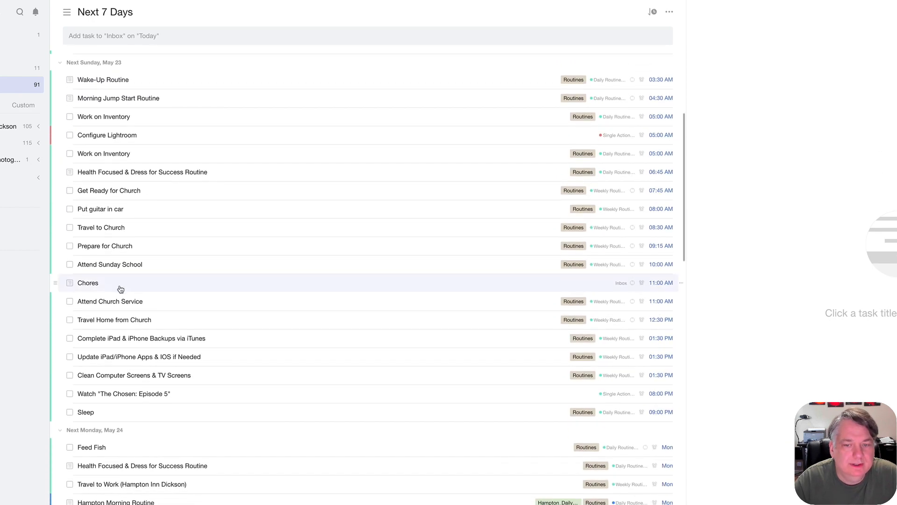
click(87, 283)
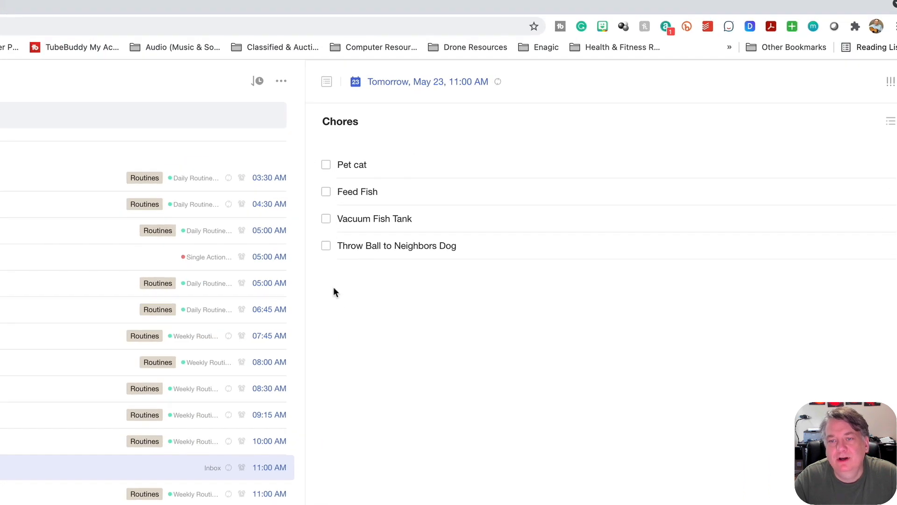
mouse_move(349, 356)
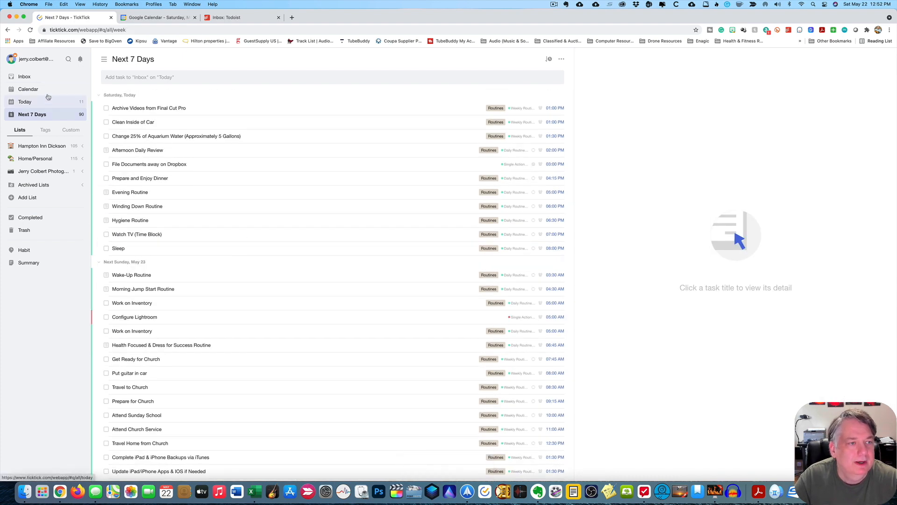
Step: Return to the calendar day view for Saturday, May 22
click(28, 88)
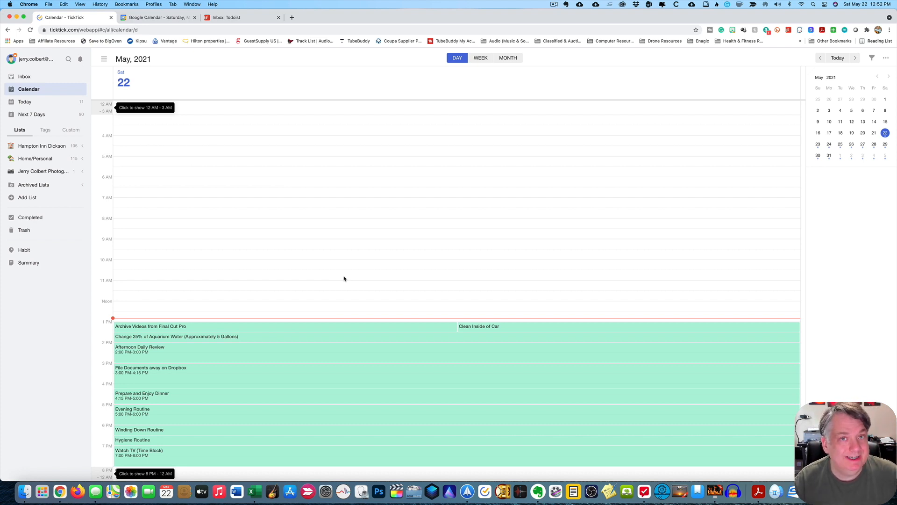
mouse_move(273, 281)
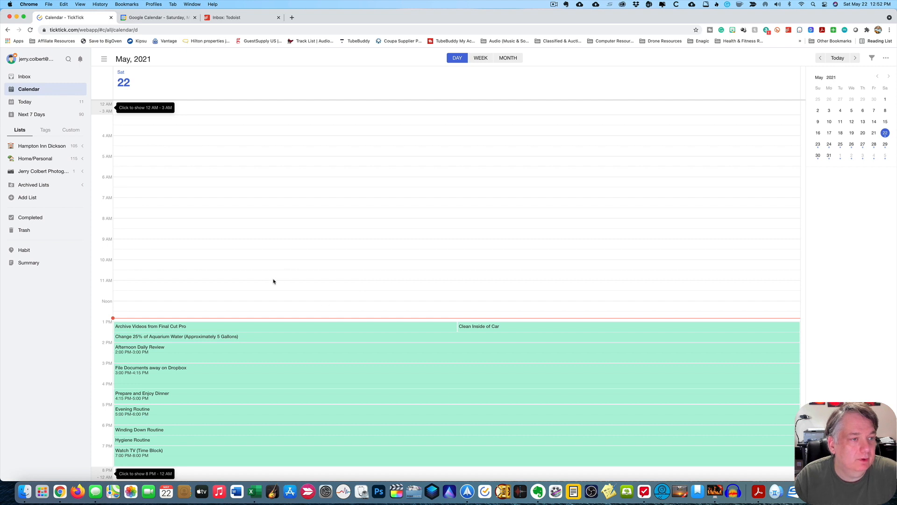
mouse_move(42, 146)
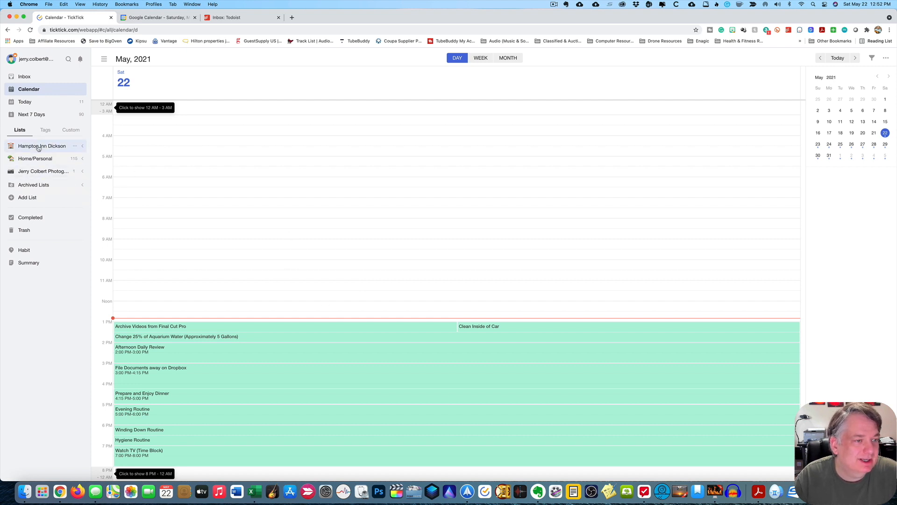
mouse_move(43, 171)
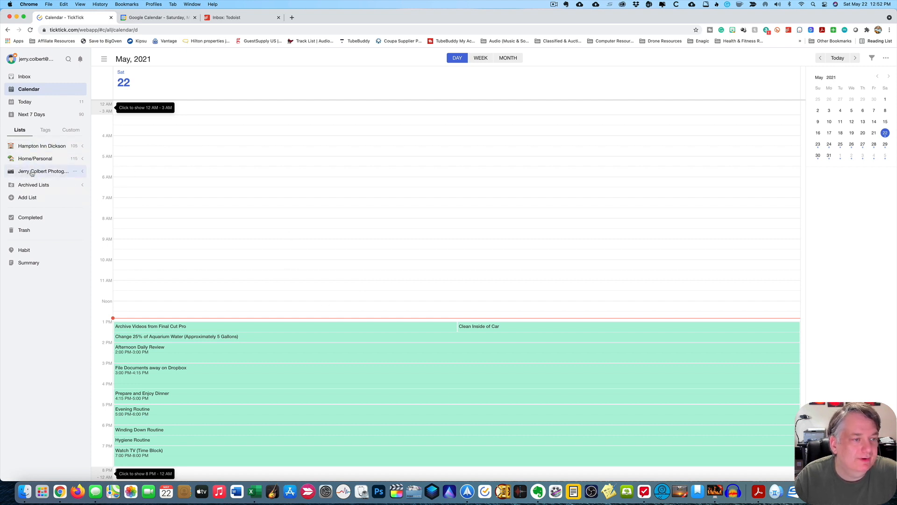
mouse_move(43, 171)
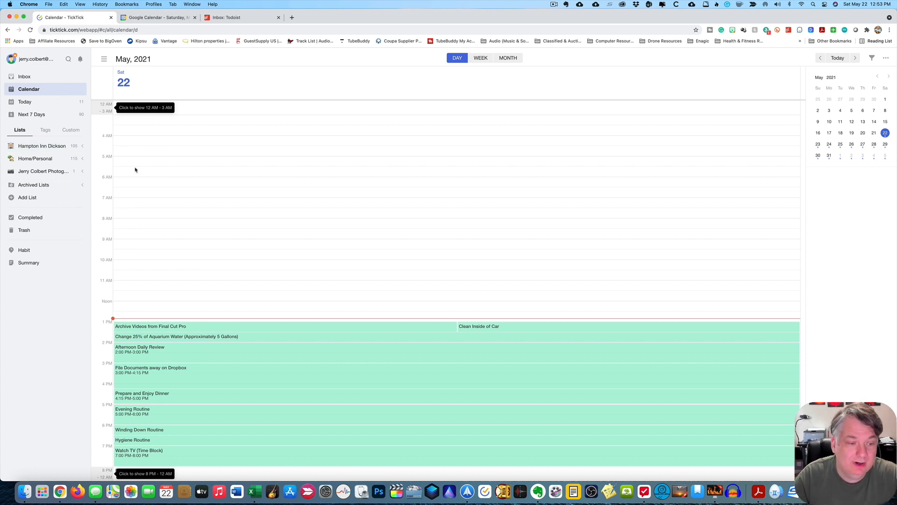
click(151, 326)
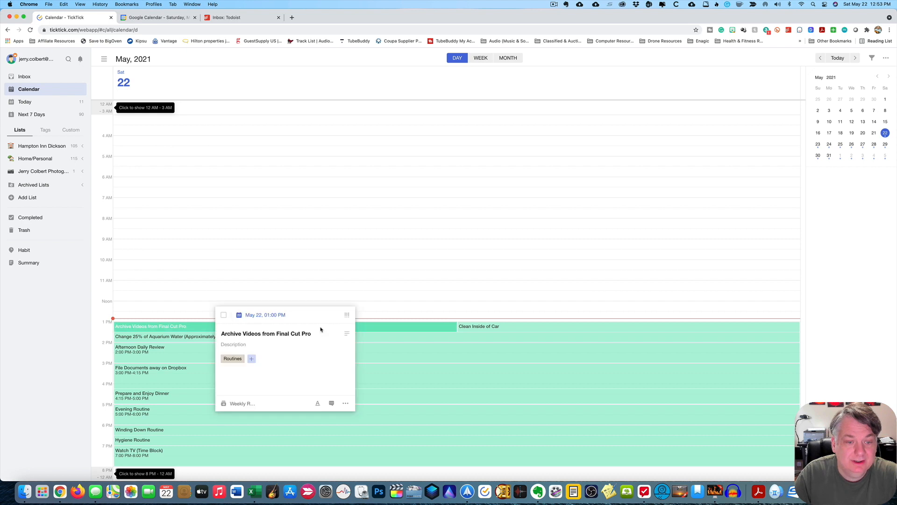
mouse_move(426, 340)
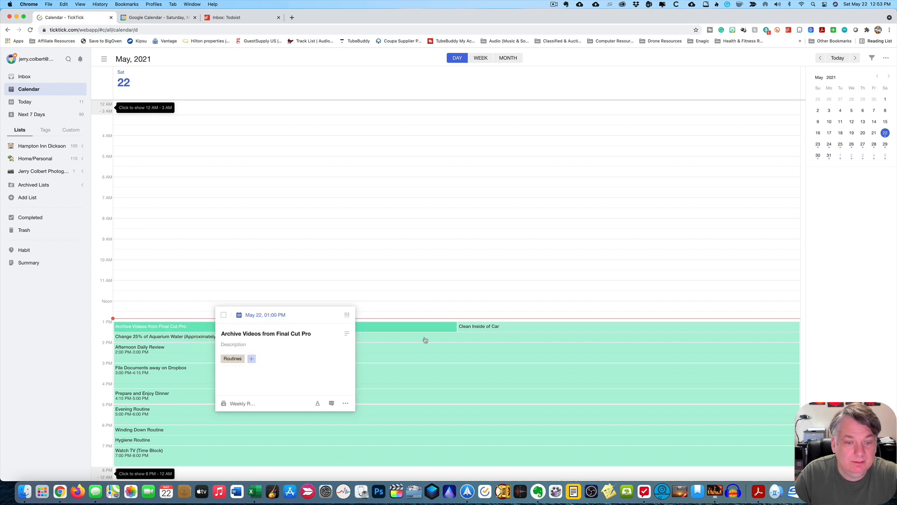
mouse_move(423, 306)
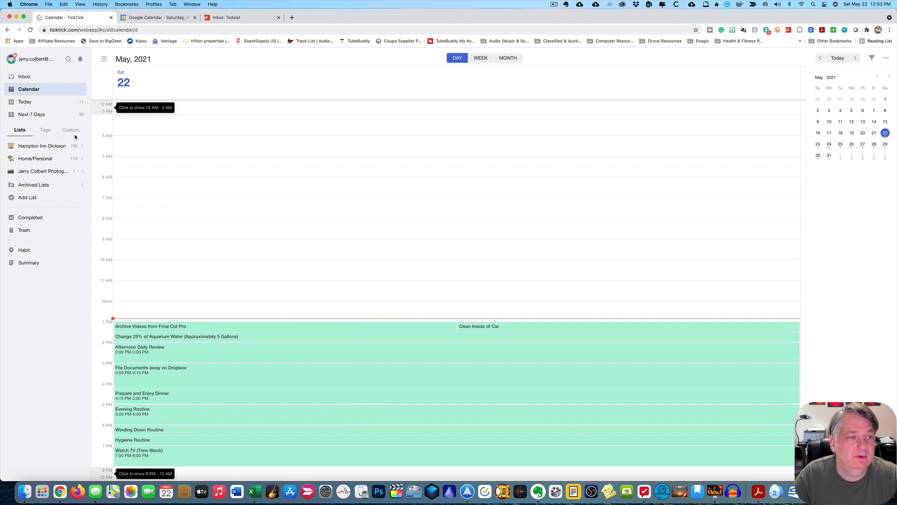
click(25, 102)
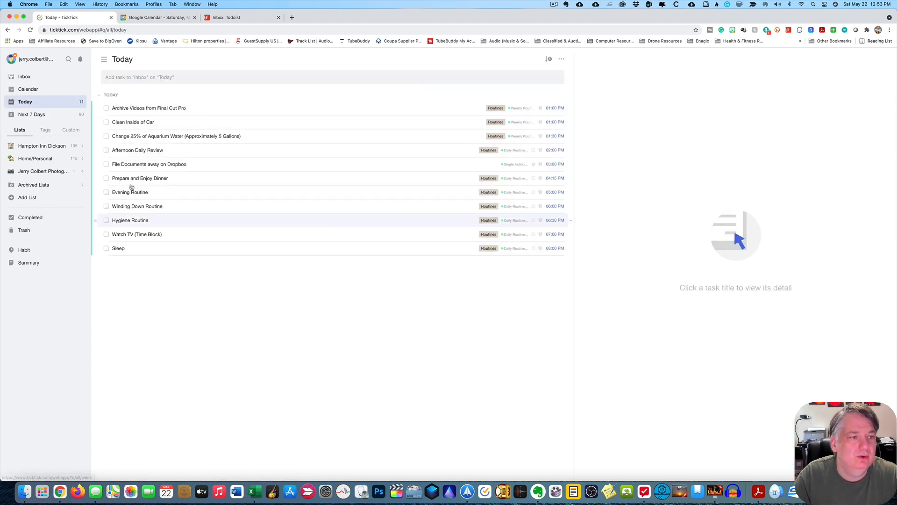
click(31, 114)
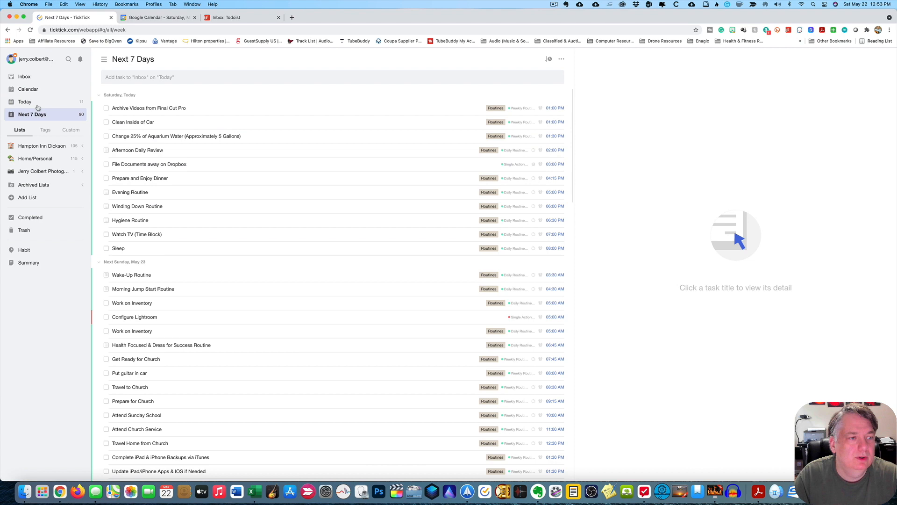
click(28, 88)
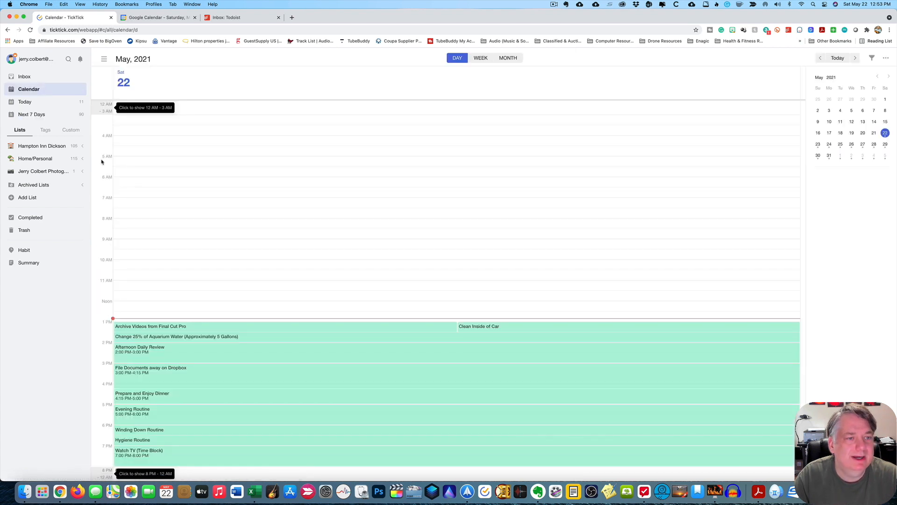
click(481, 57)
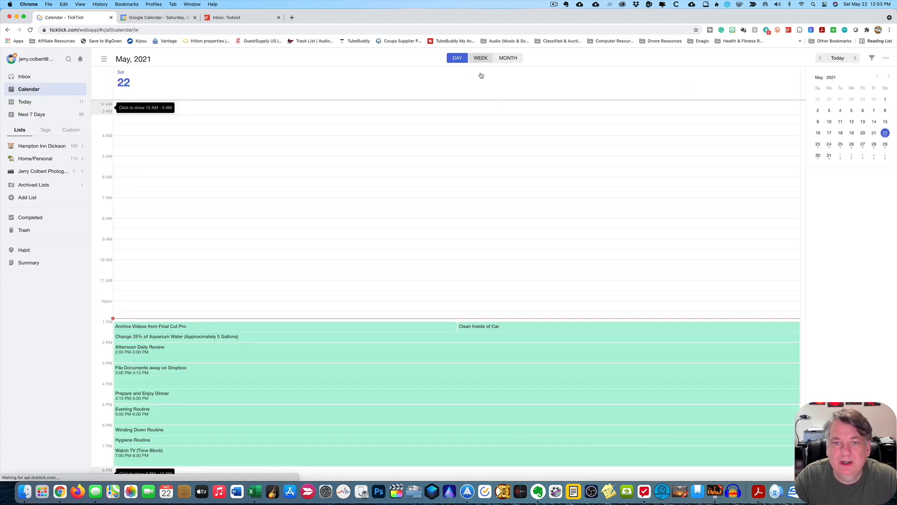
click(479, 57)
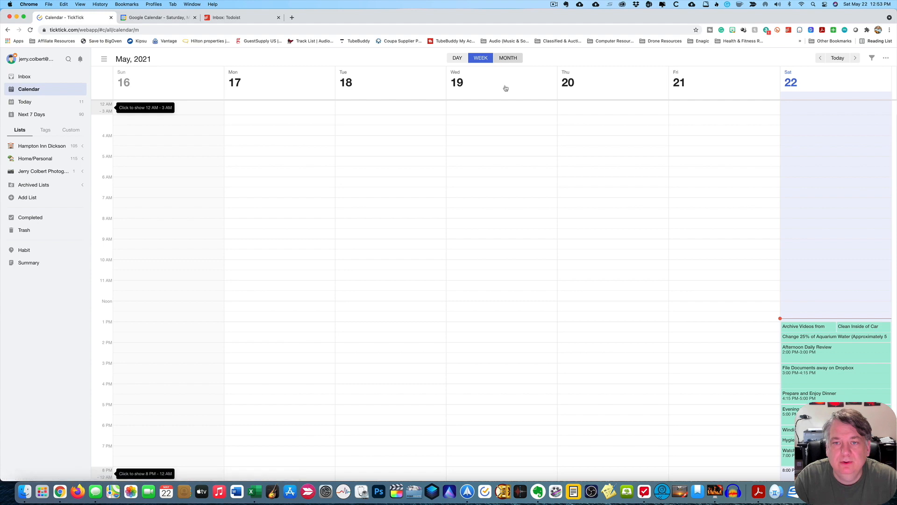
click(457, 57)
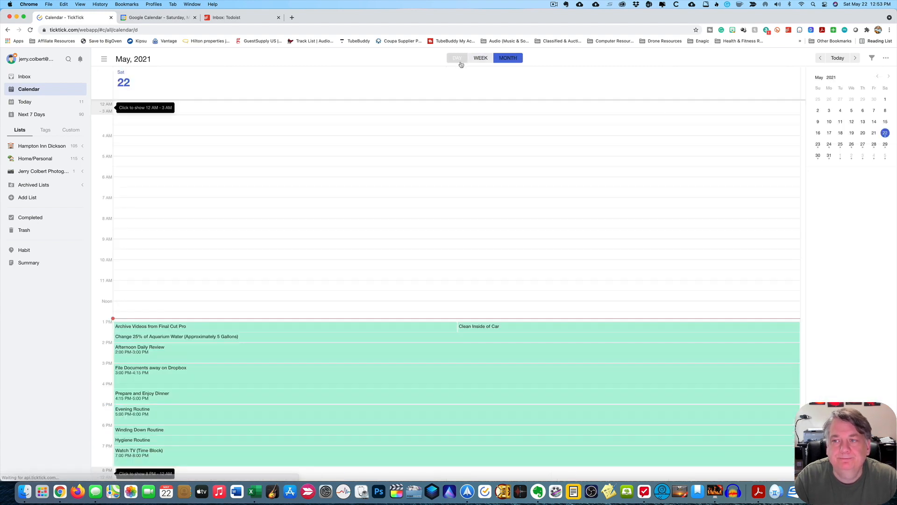
click(457, 57)
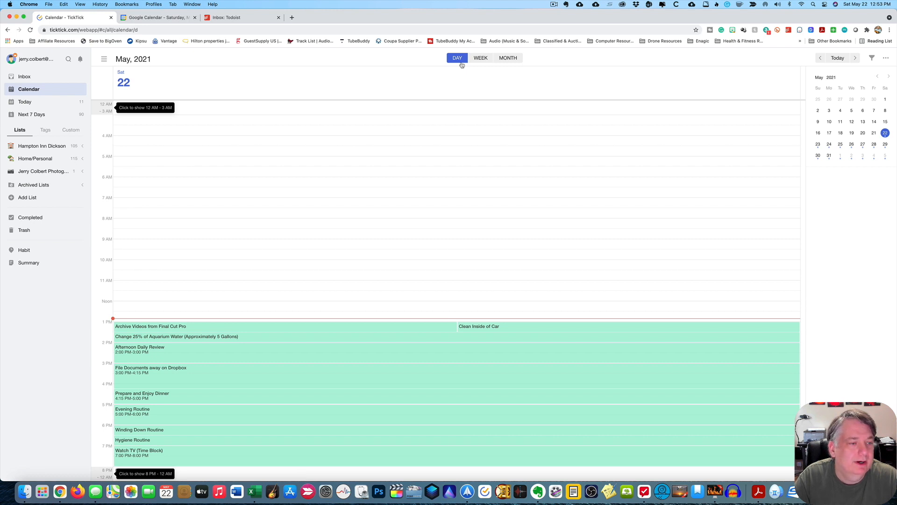
mouse_move(464, 91)
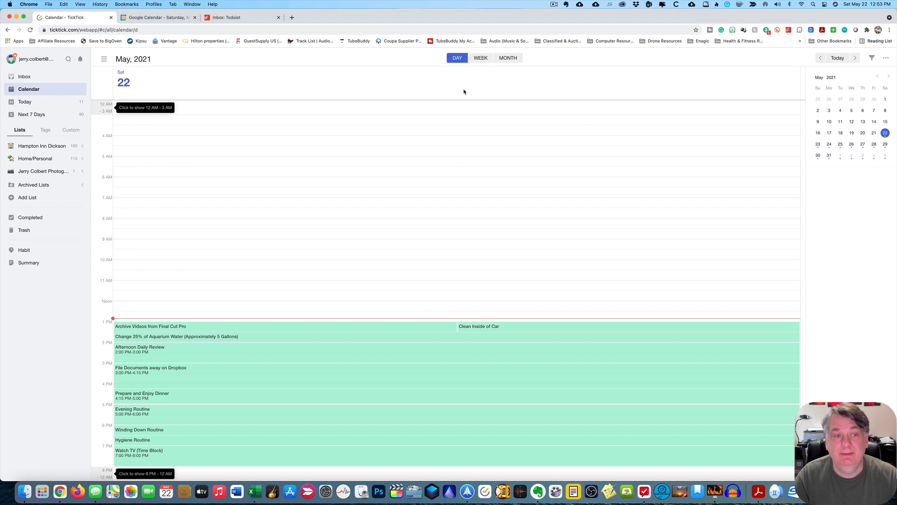